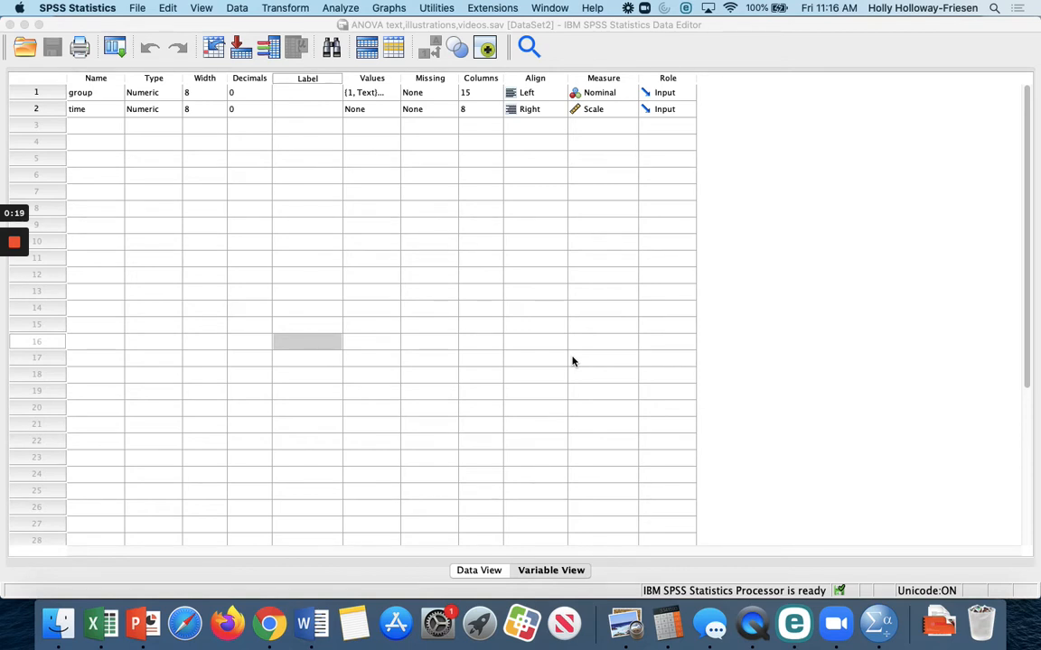
Show the Analyze menu's Compare Means list with One-Way ANOVA
left_click(339, 8)
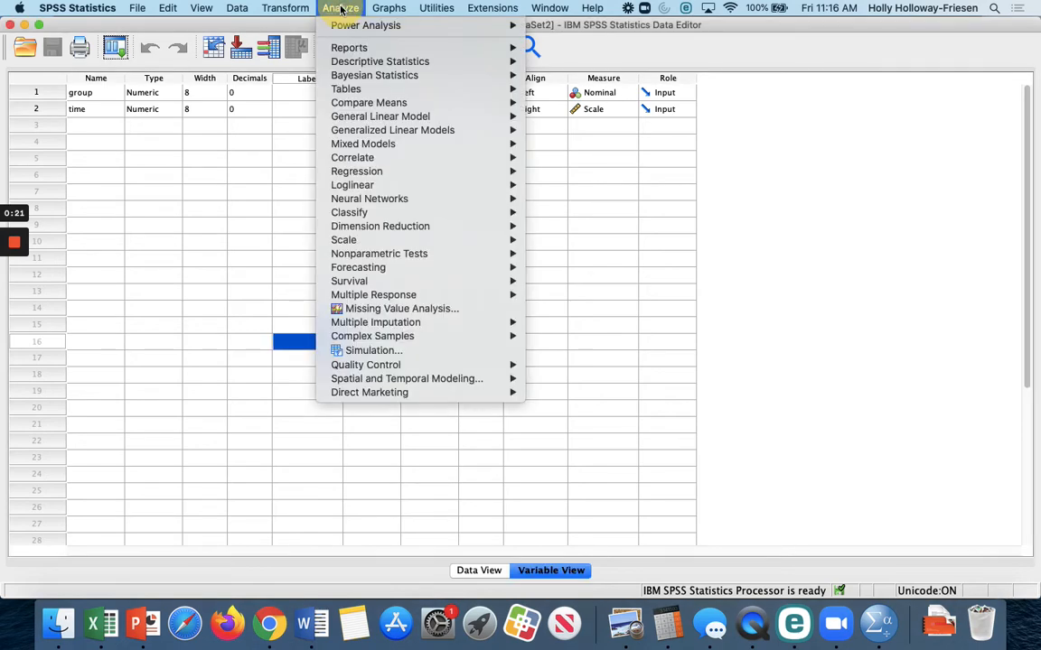
mouse_move(368, 101)
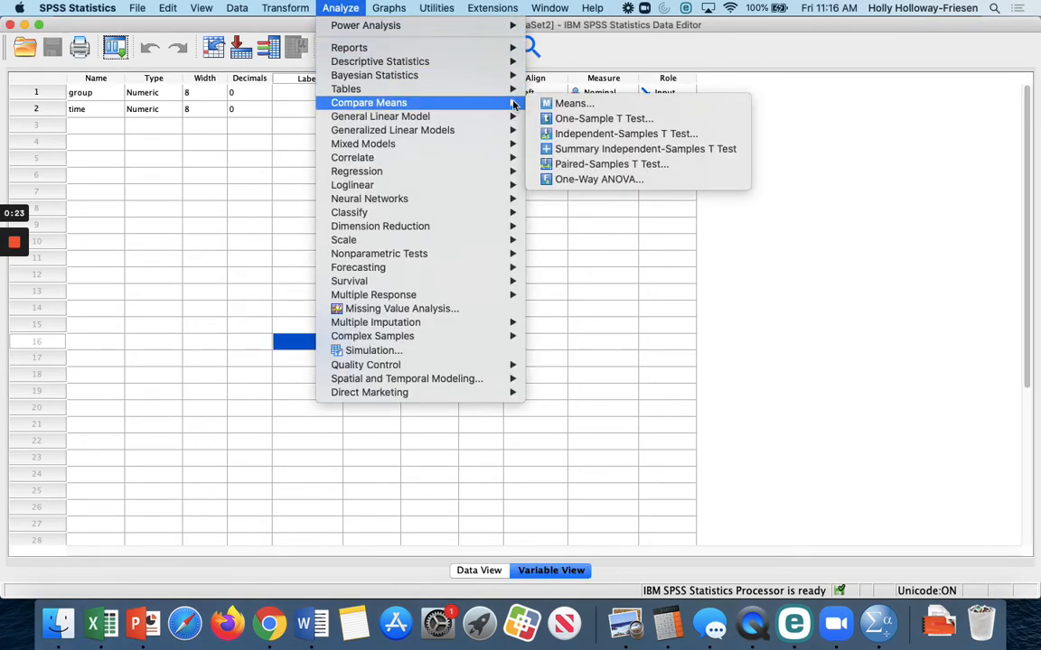
mouse_move(598, 179)
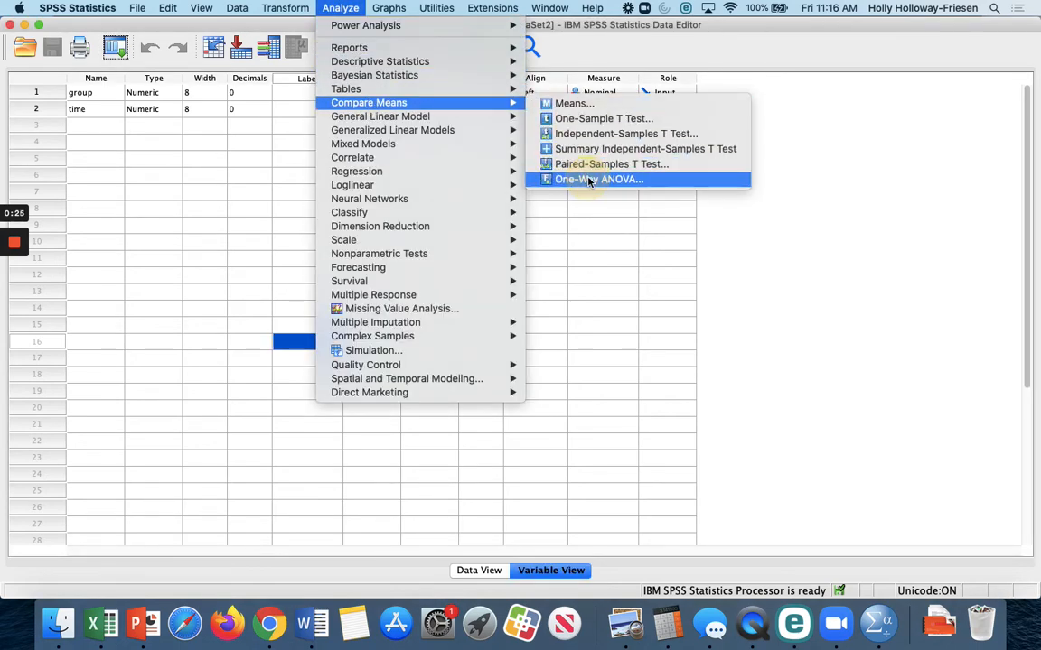
Start a One-Way ANOVA with time in the Dependent List and group as the Factor
left_click(598, 179)
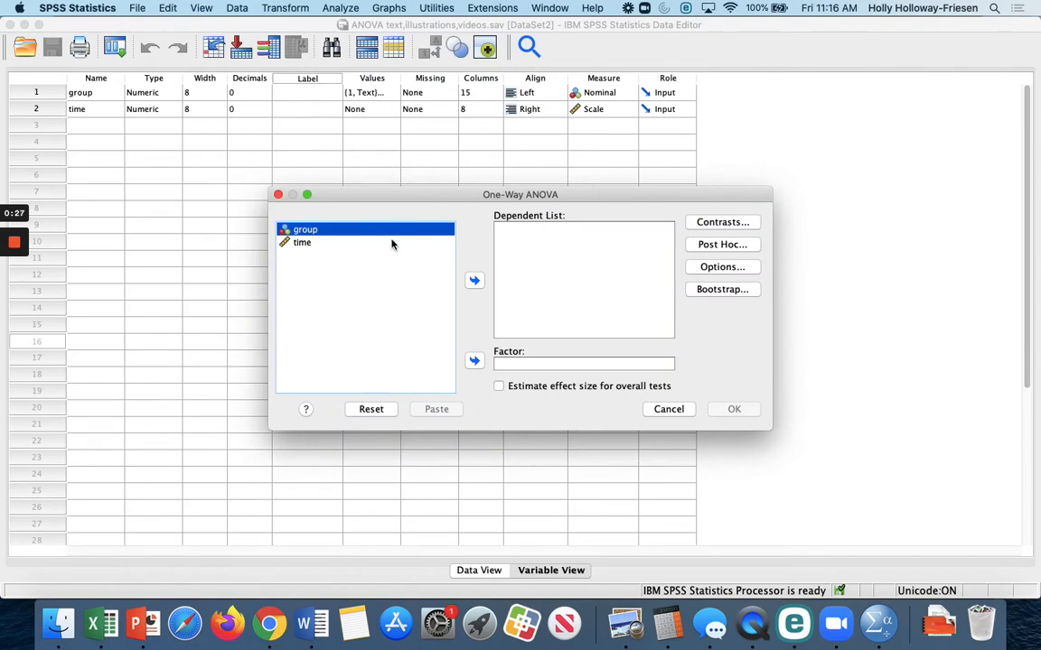
left_click(302, 242)
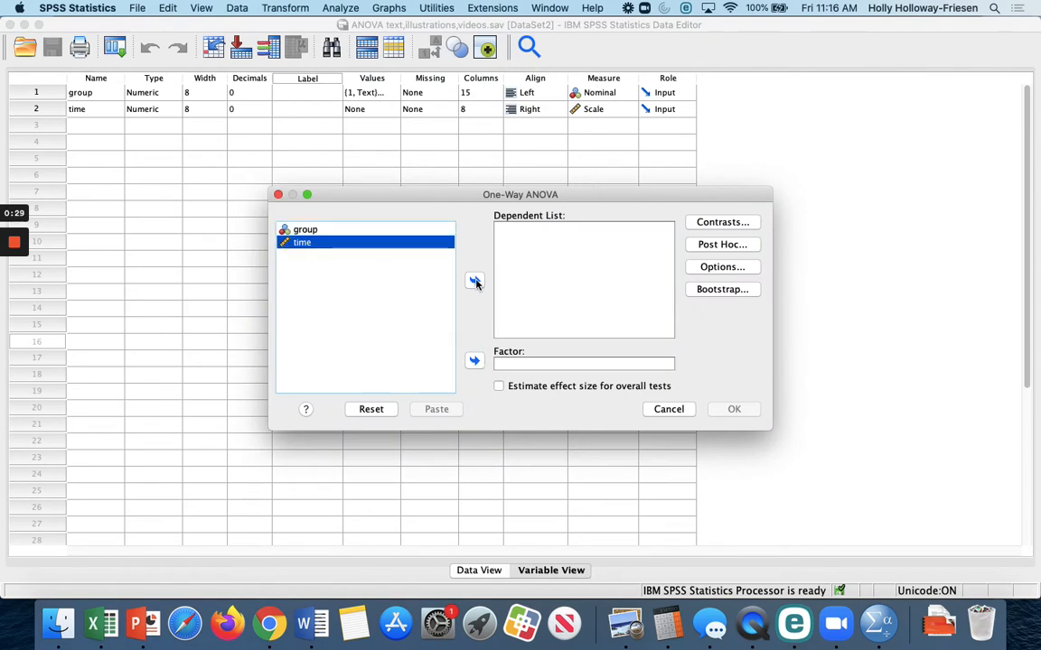
left_click(476, 282)
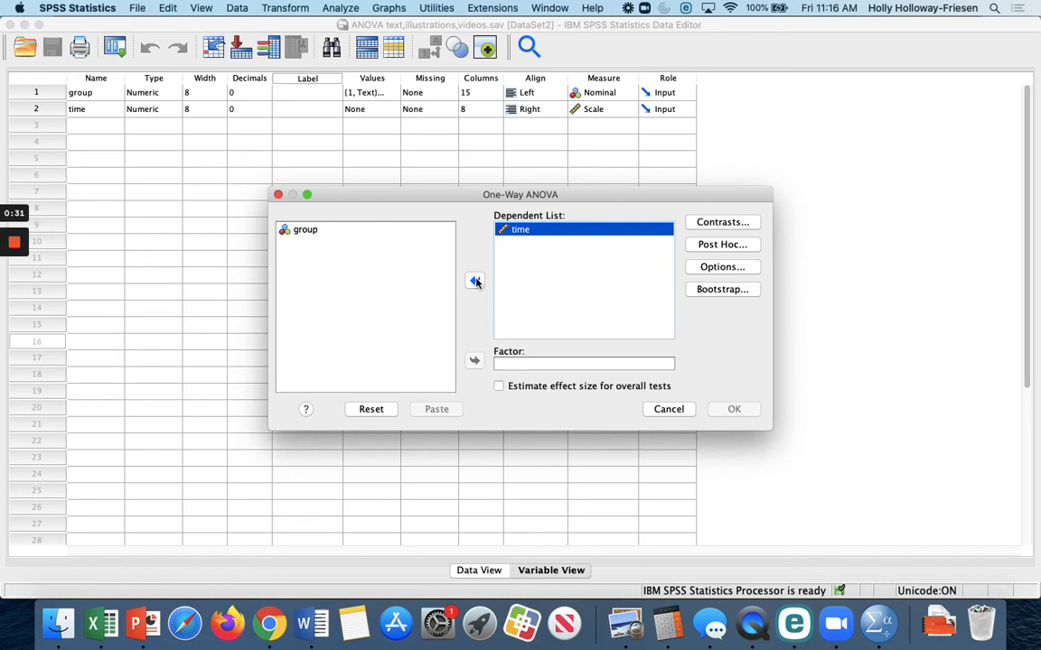
mouse_move(416, 271)
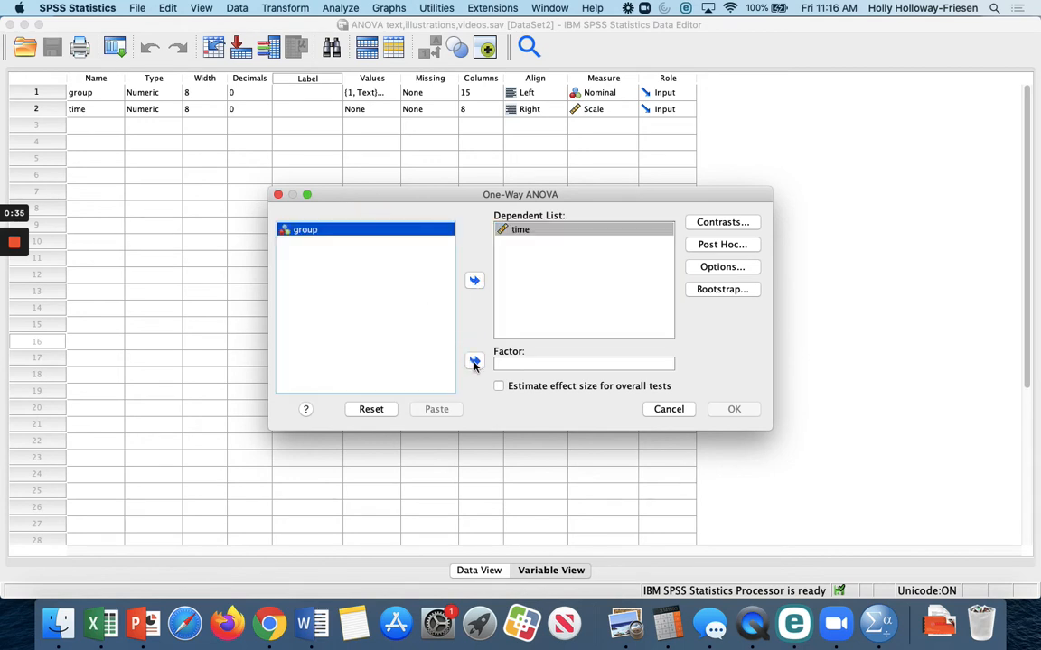
left_click(473, 362)
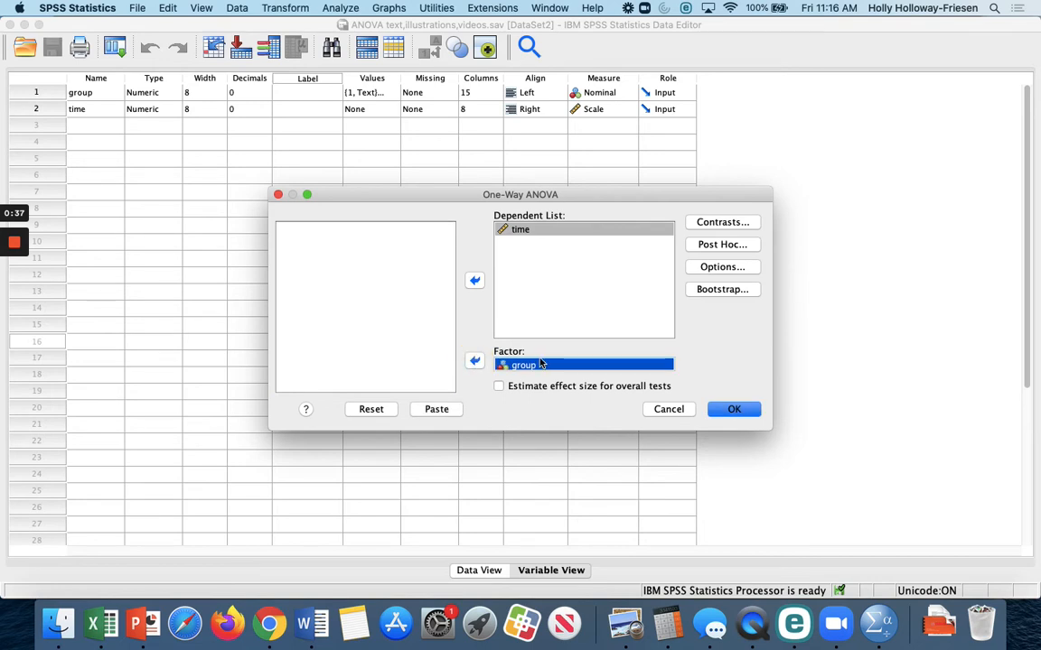
mouse_move(495, 344)
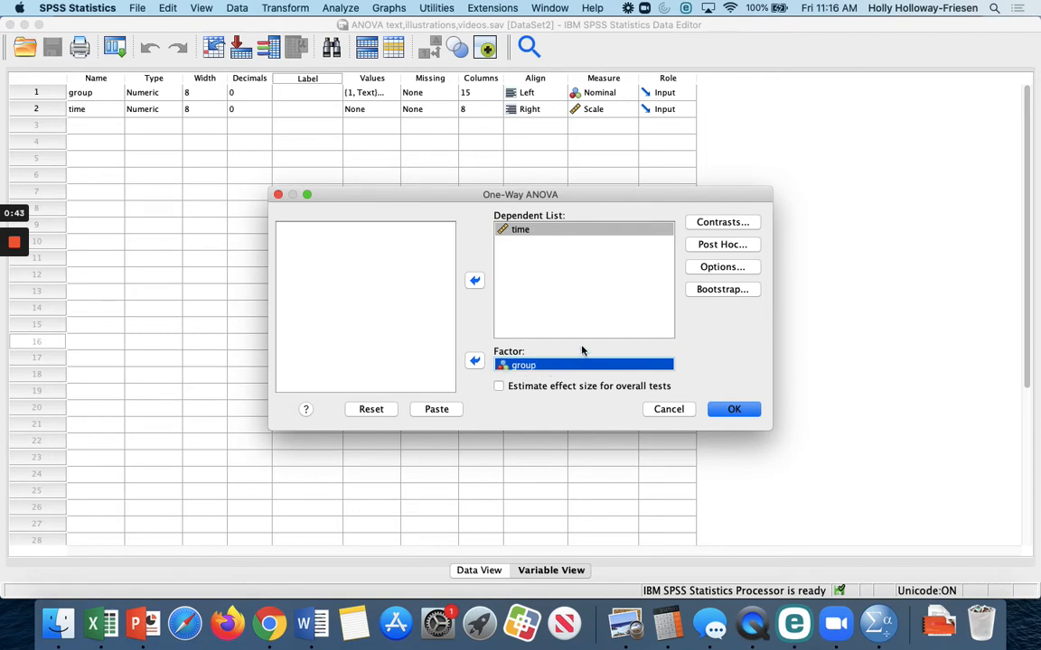
mouse_move(701, 246)
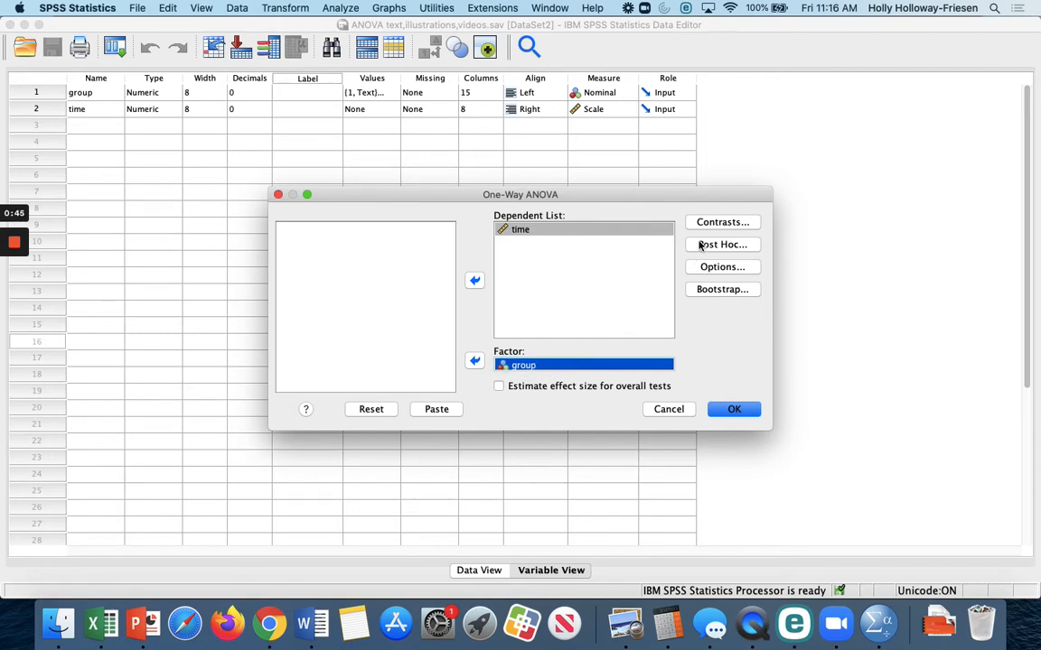
Request Sidak multiple comparisons under Equal Variances Assumed in the Post Hoc options
left_click(721, 244)
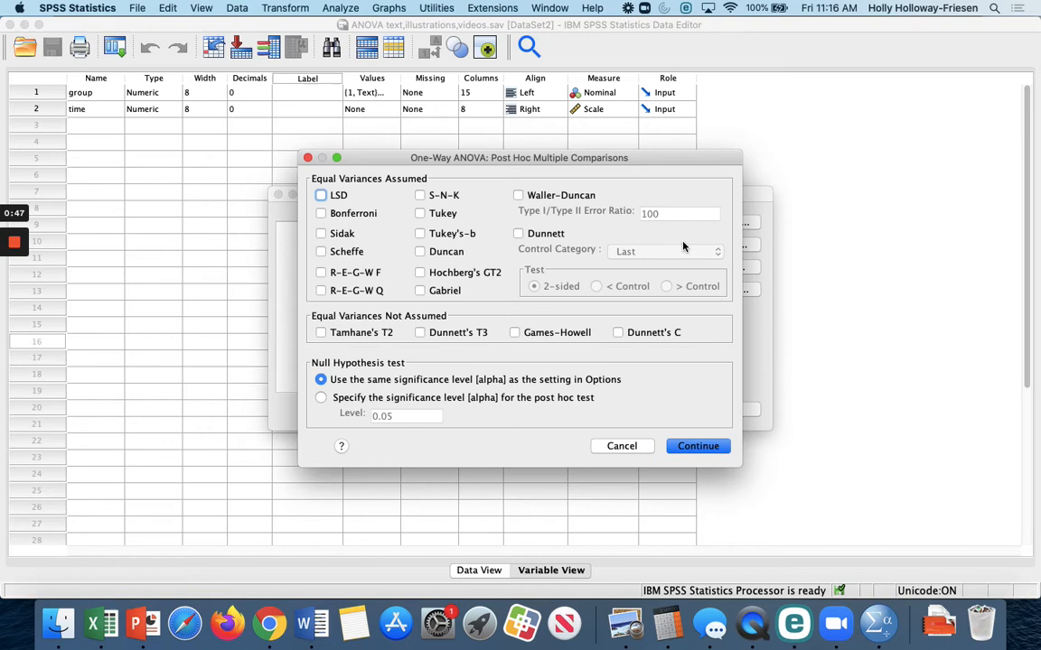
left_click(321, 233)
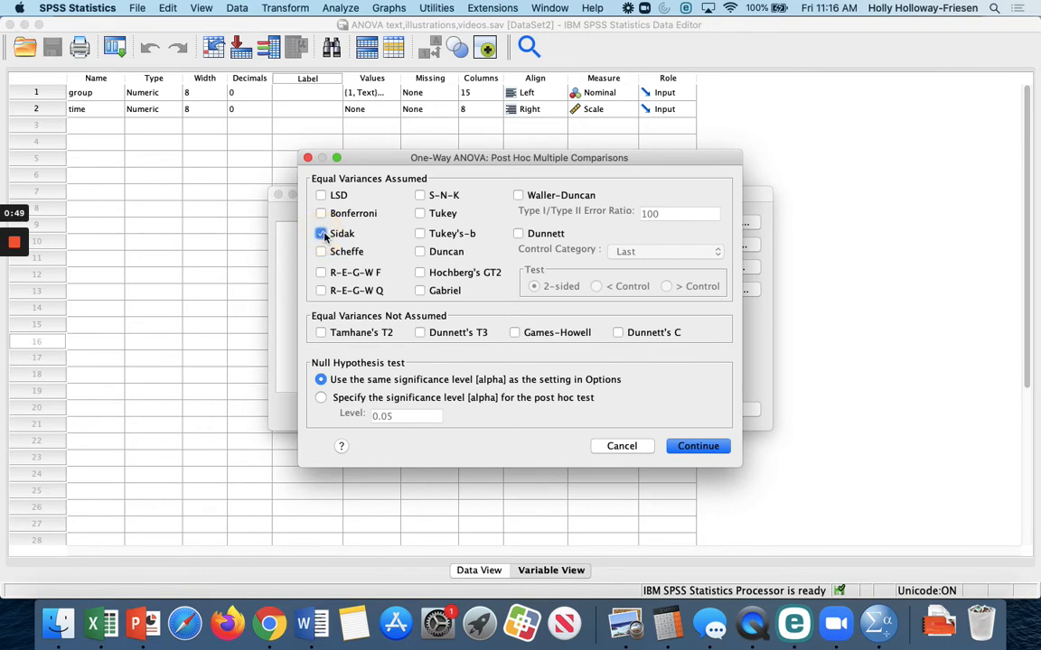
left_click(322, 233)
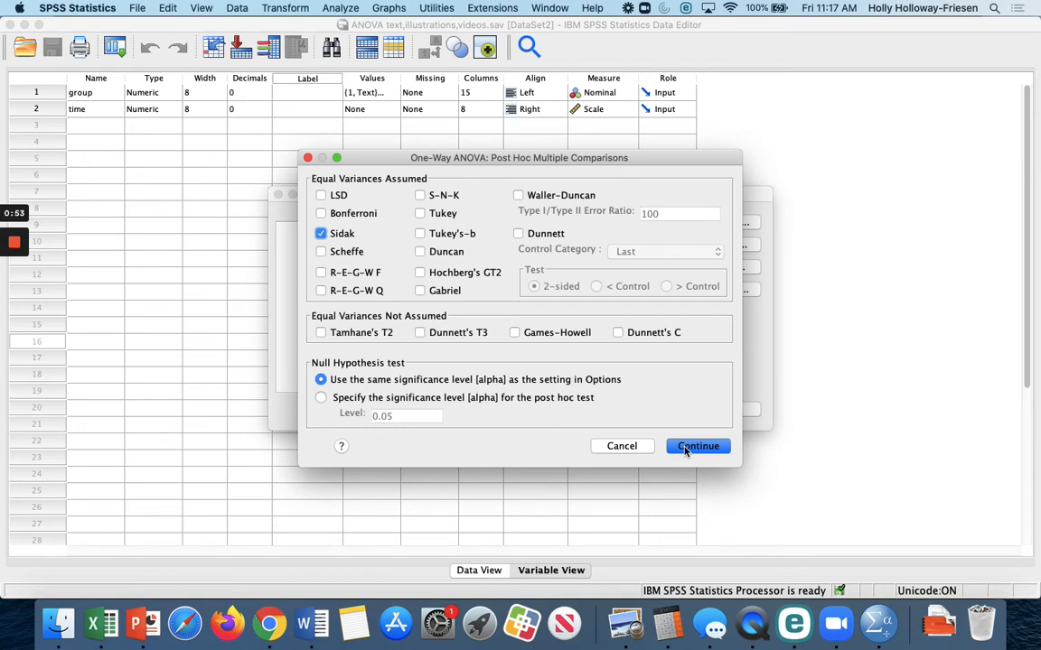
left_click(697, 444)
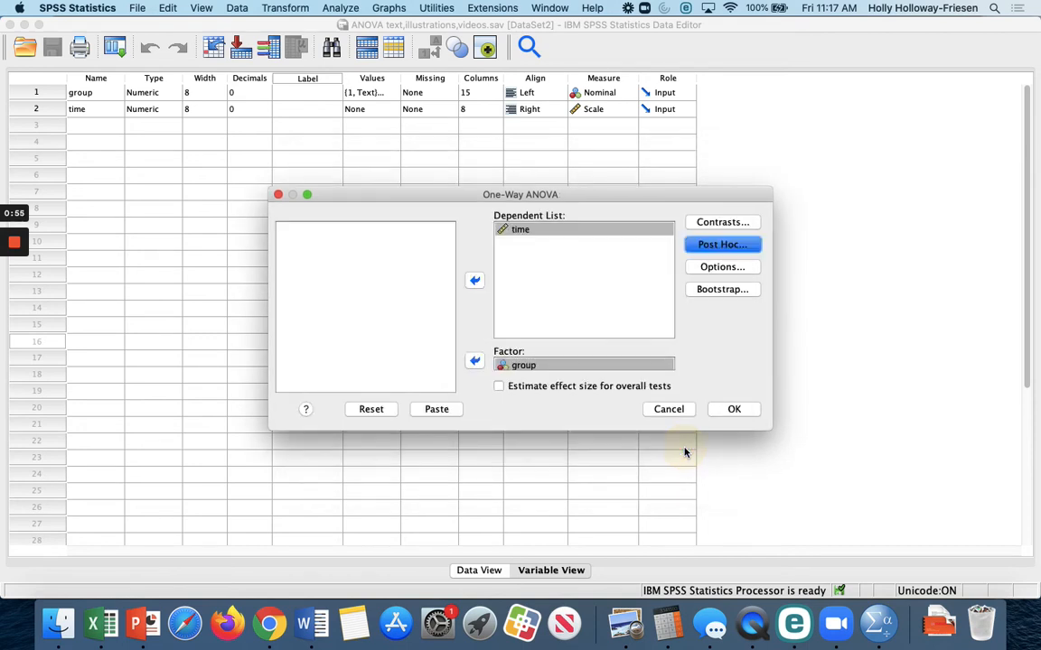
mouse_move(698, 224)
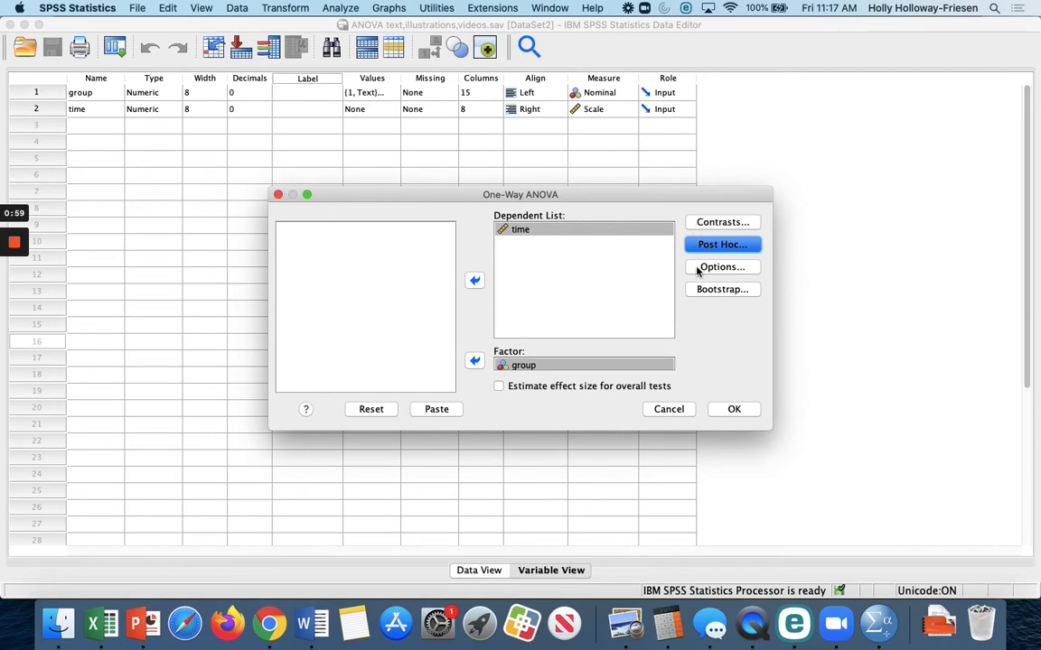
Include Descriptive statistics and run the ANOVA to produce descriptives, ANOVA and Sidak tables
left_click(722, 267)
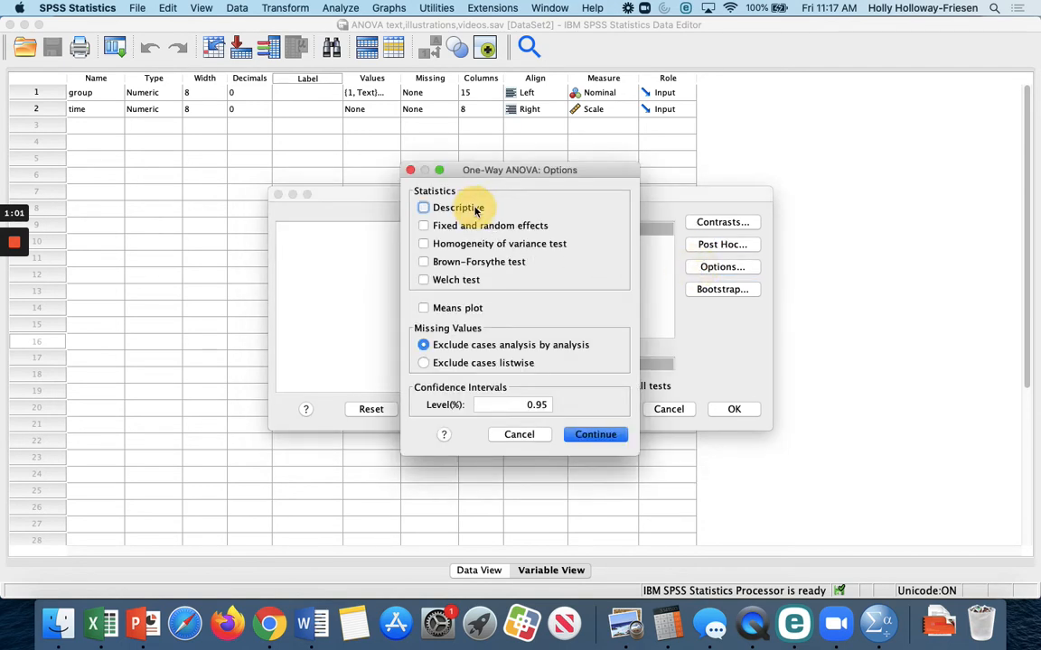
left_click(423, 206)
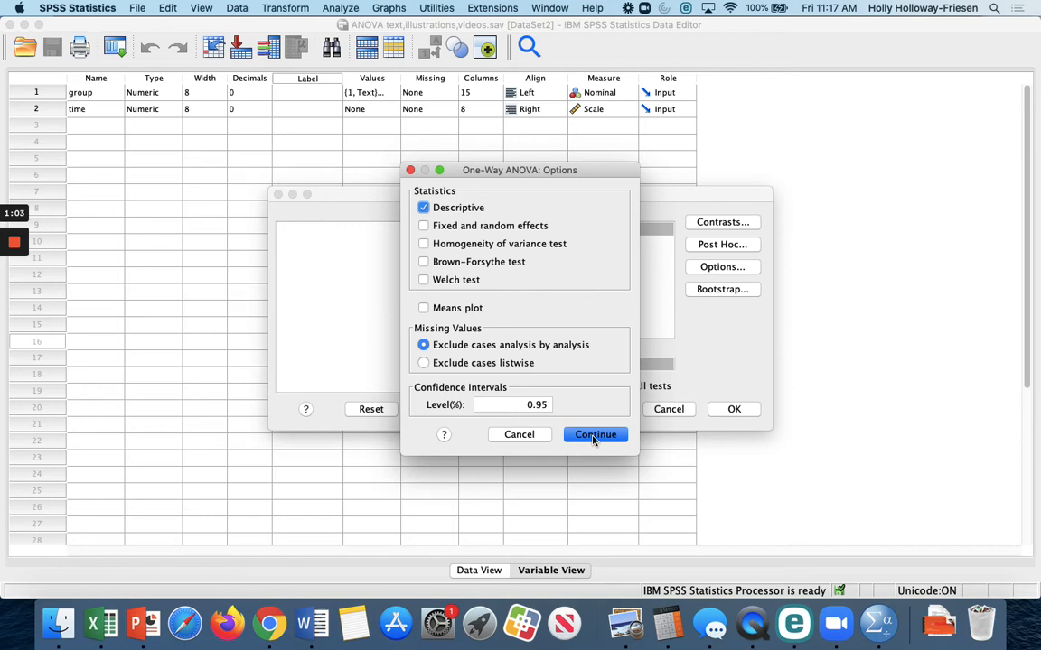
left_click(594, 434)
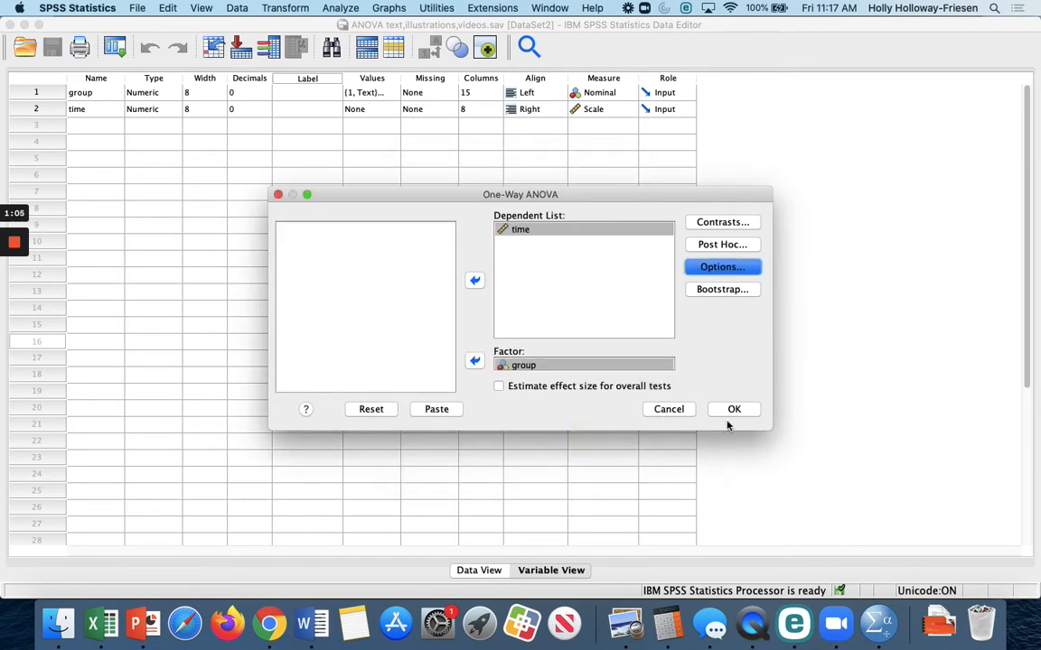
mouse_move(728, 413)
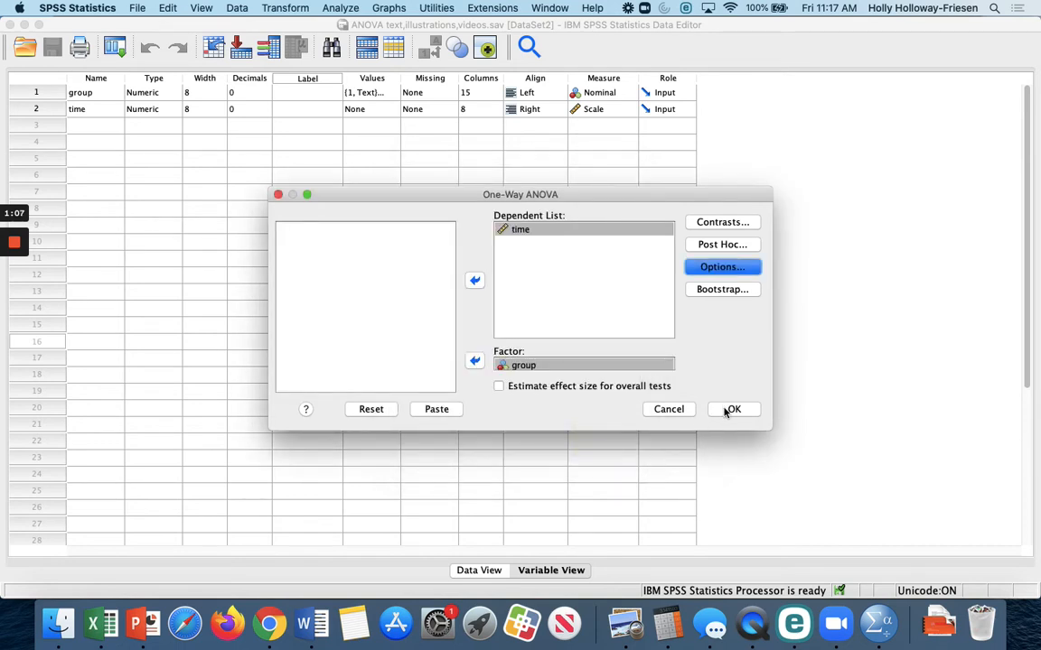
left_click(733, 408)
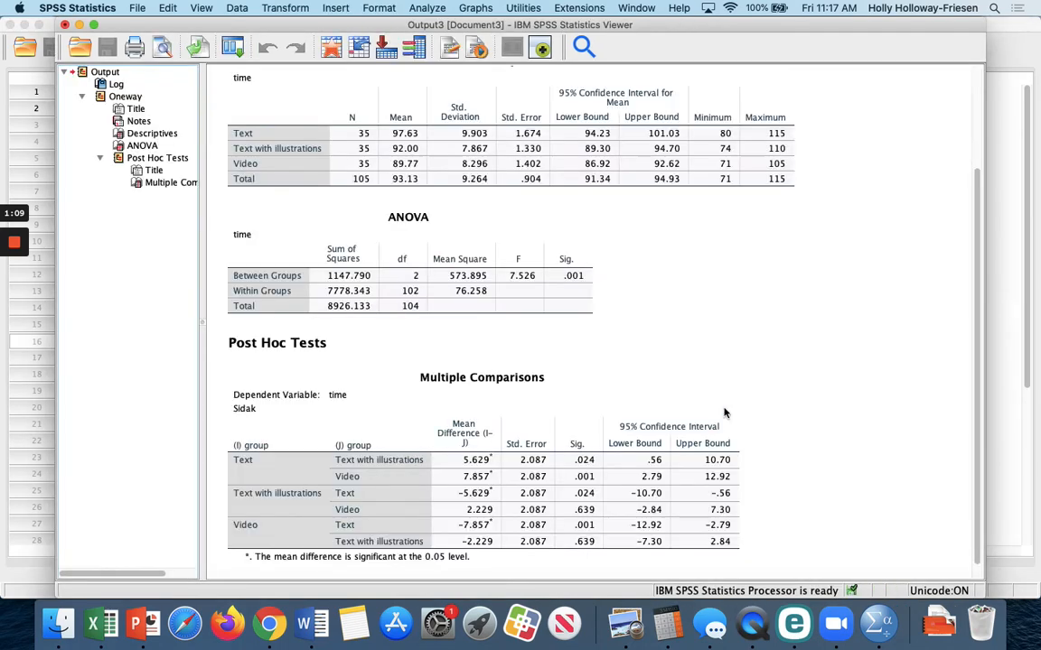
scroll("up", 3)
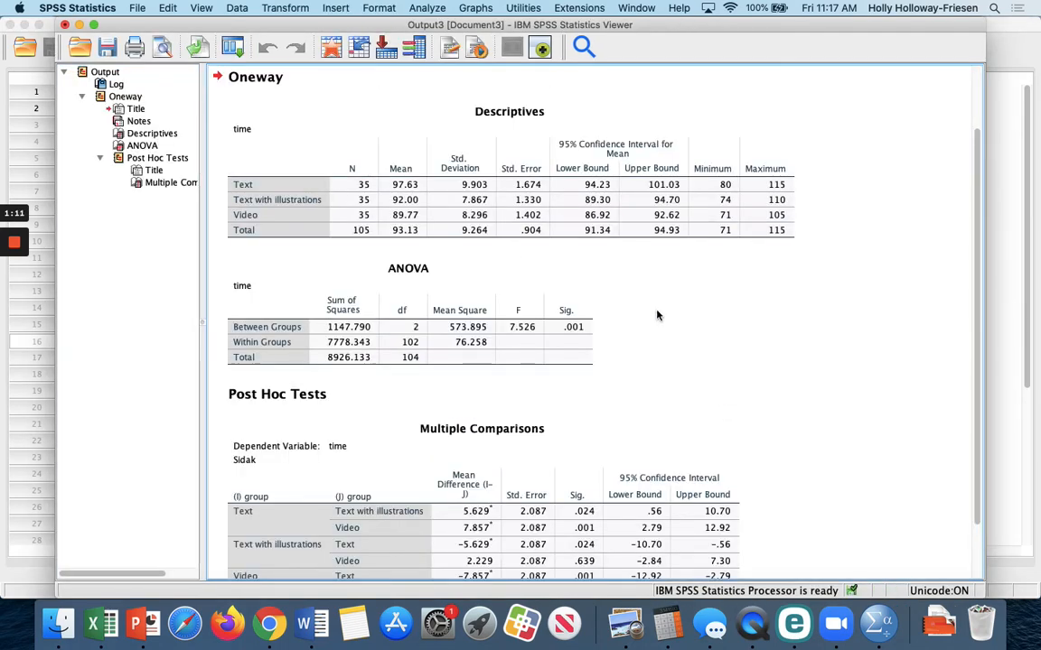
left_click(298, 199)
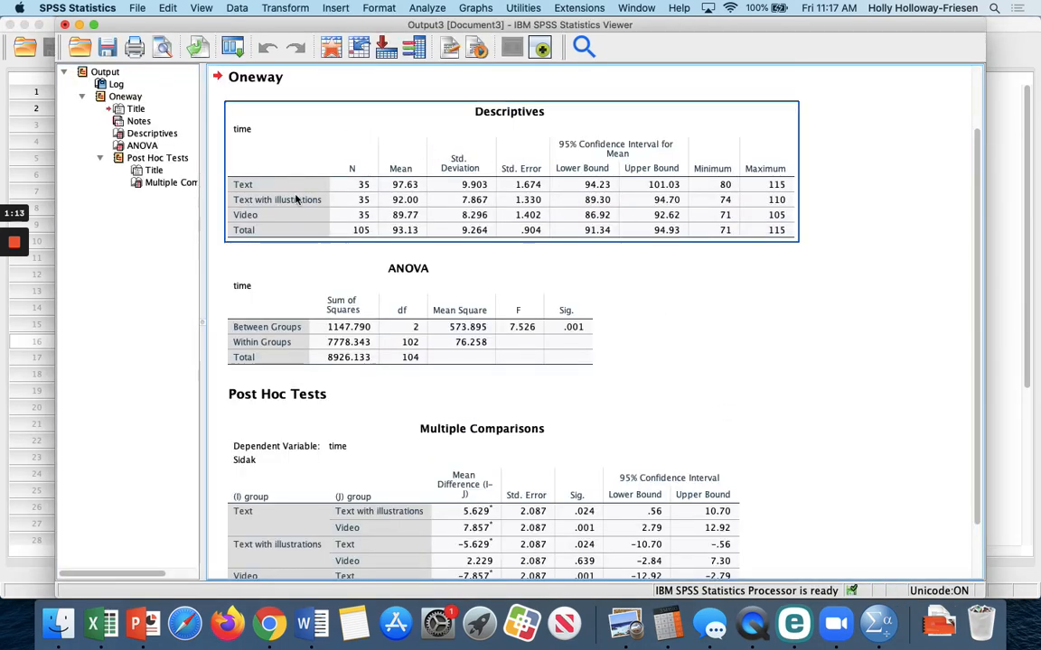
mouse_move(426, 213)
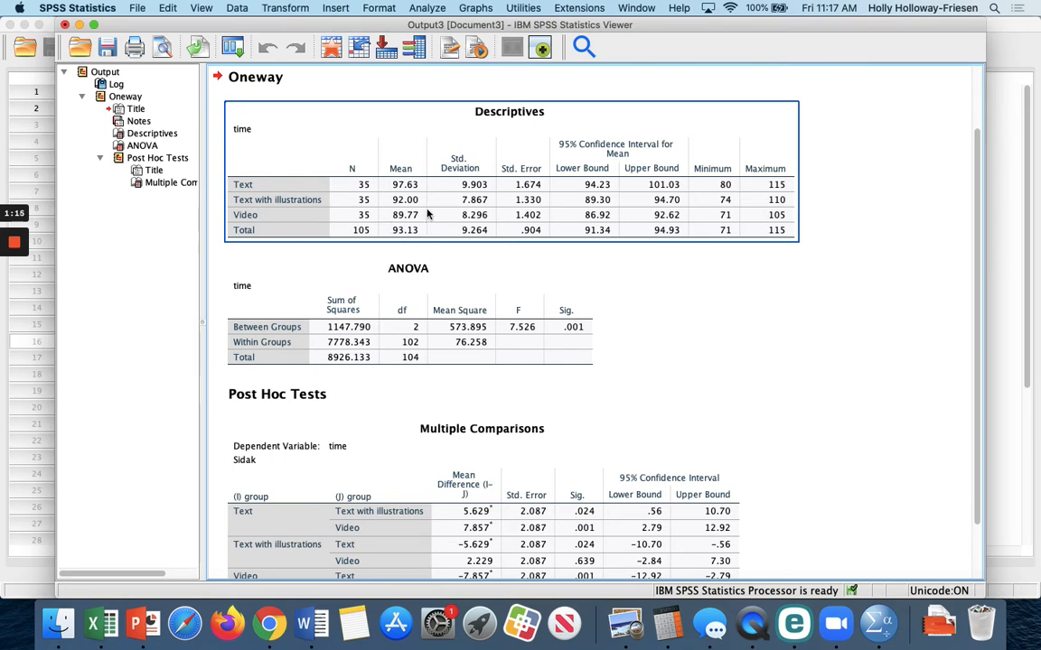
mouse_move(285, 190)
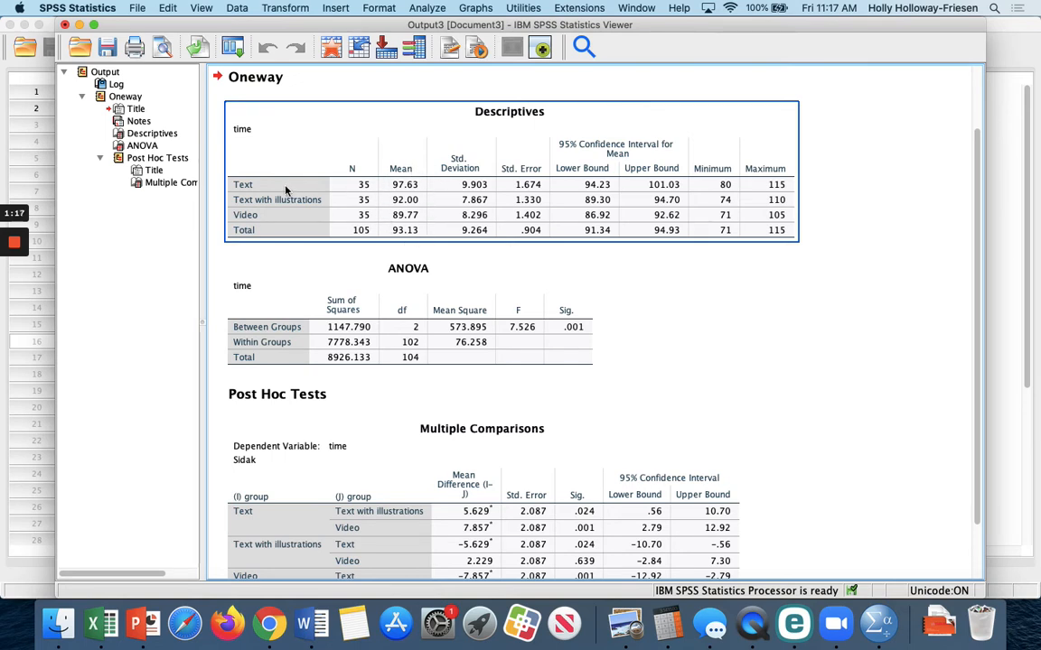
mouse_move(290, 206)
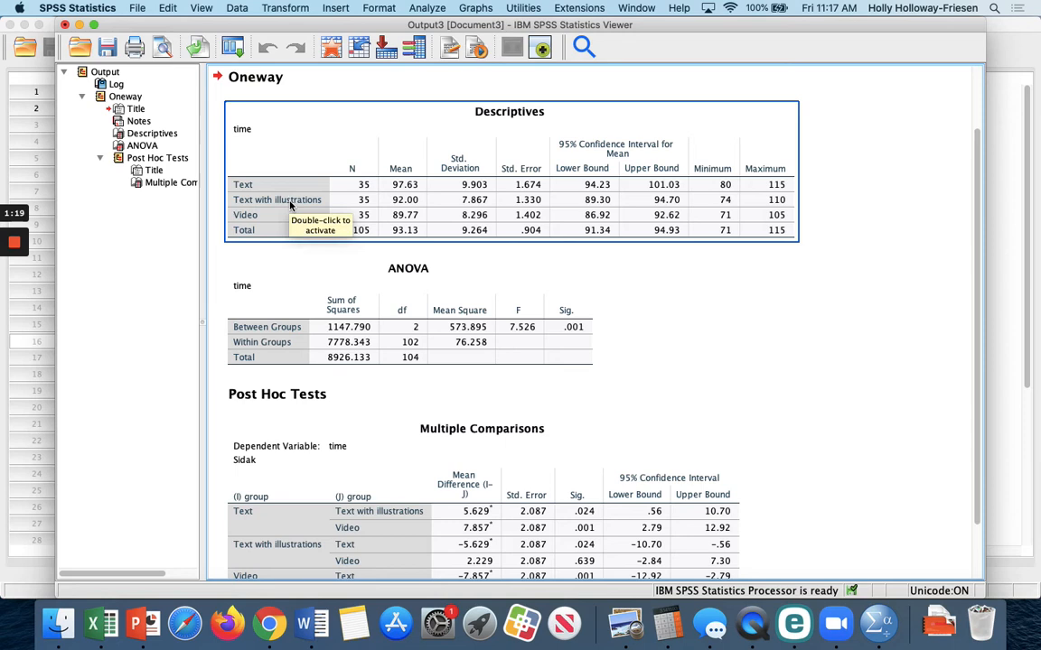
mouse_move(387, 224)
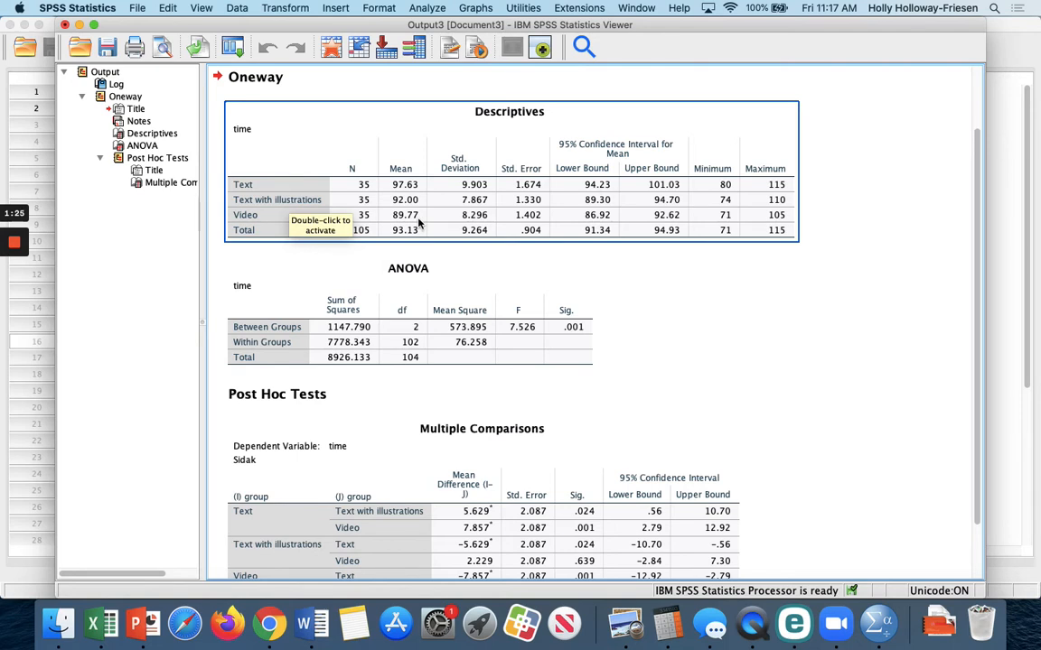
mouse_move(566, 289)
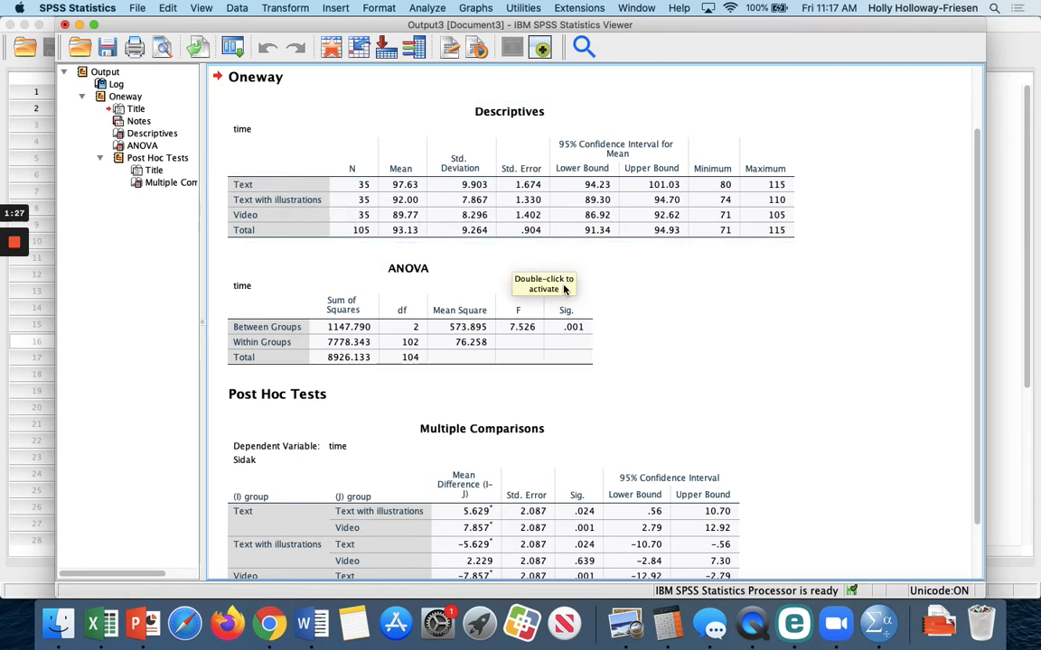
mouse_move(599, 309)
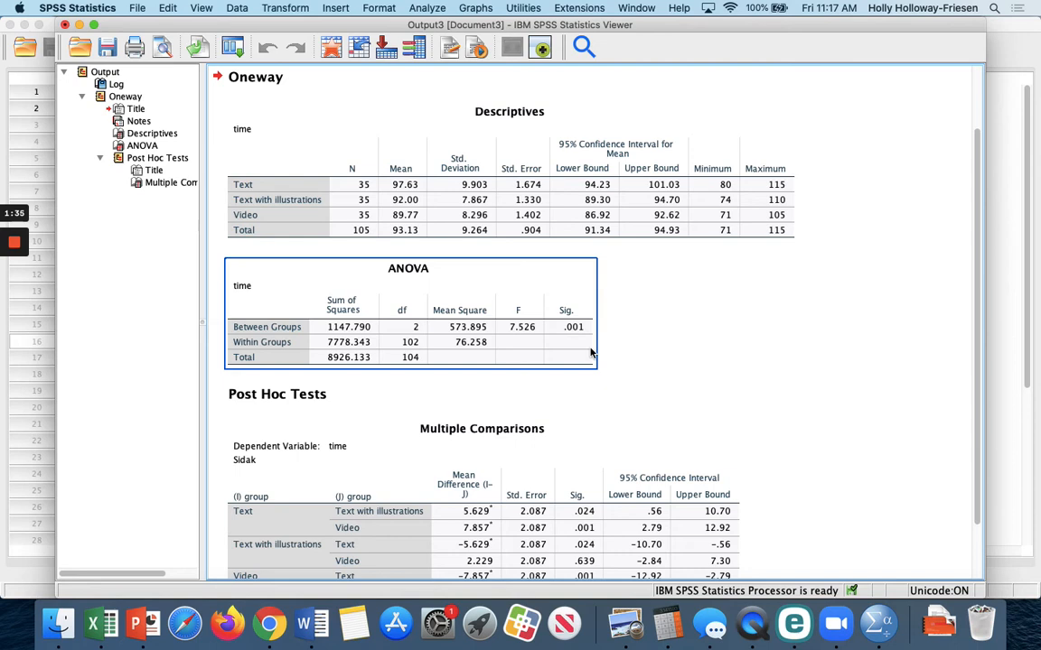
mouse_move(575, 360)
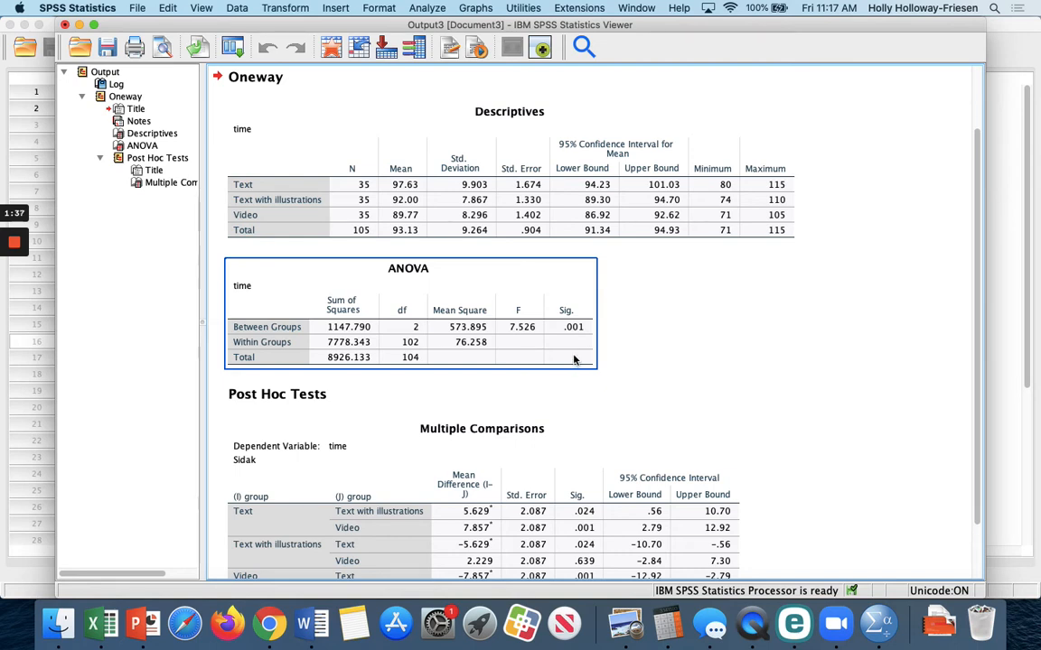
mouse_move(553, 348)
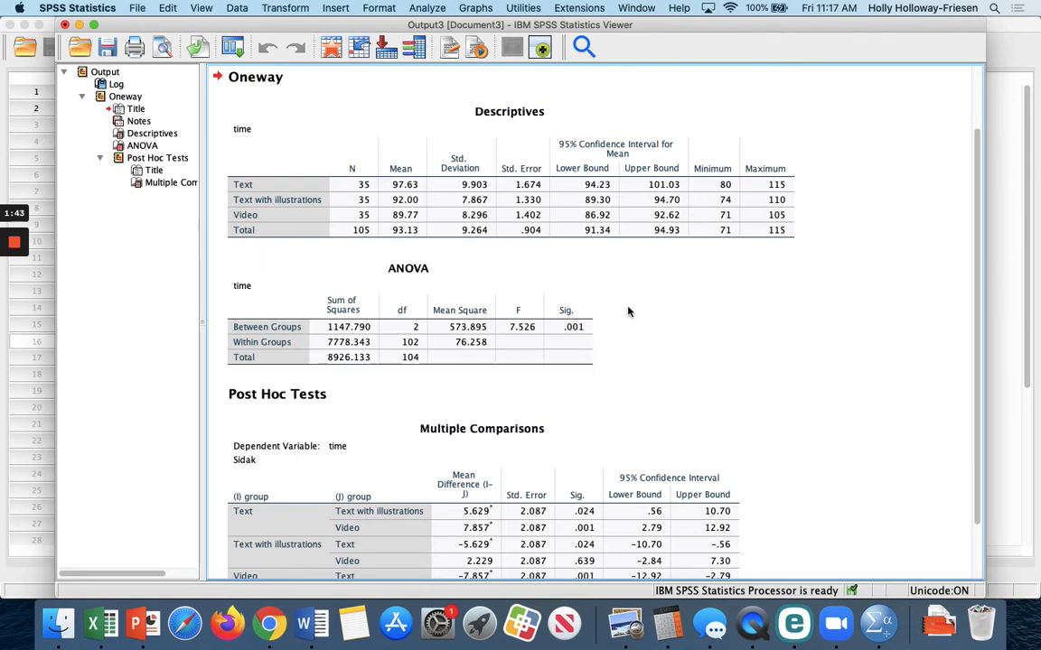
mouse_move(670, 347)
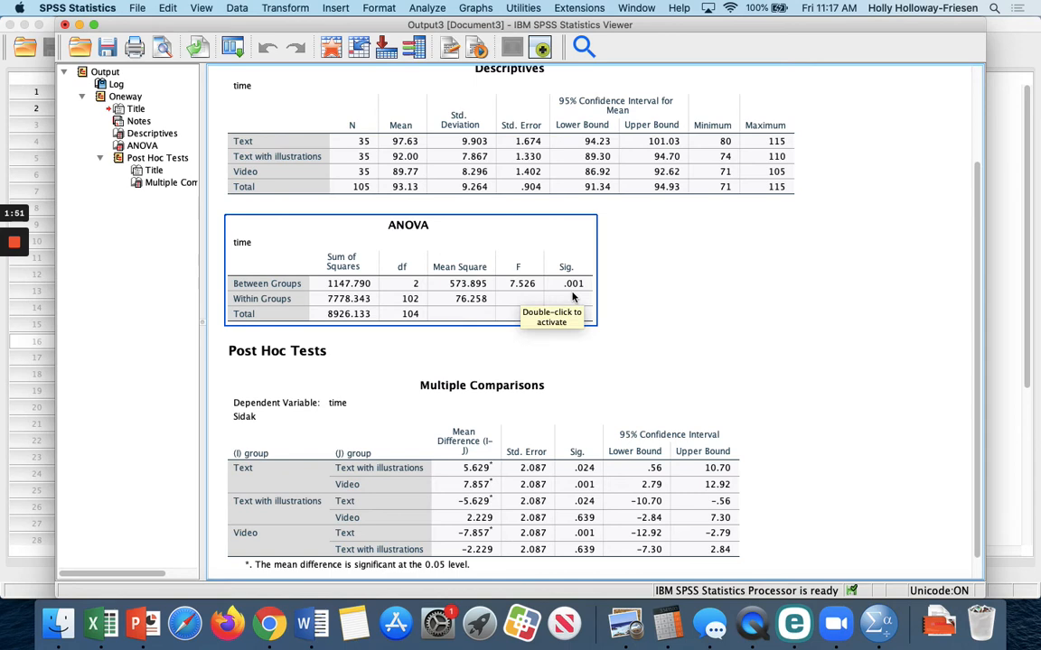
mouse_move(419, 311)
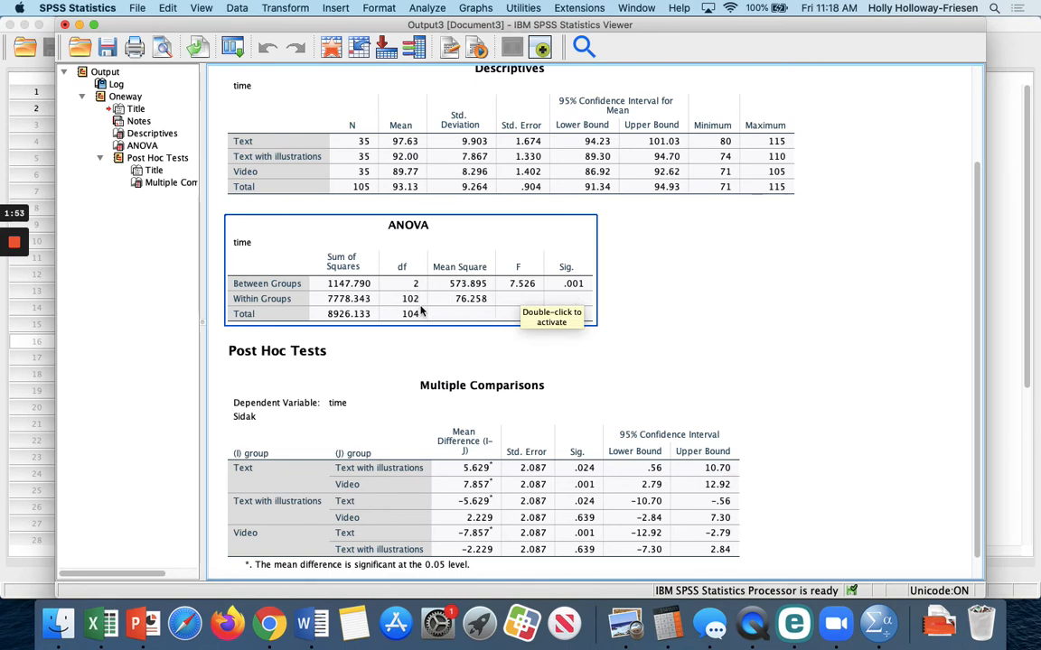
scroll("down", 3)
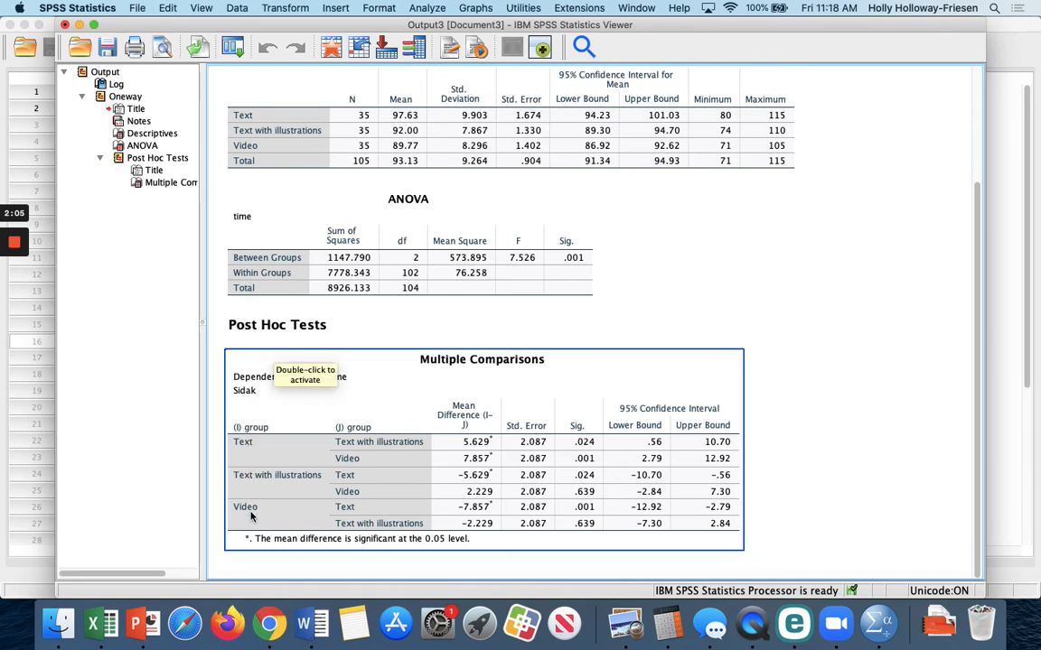
mouse_move(419, 461)
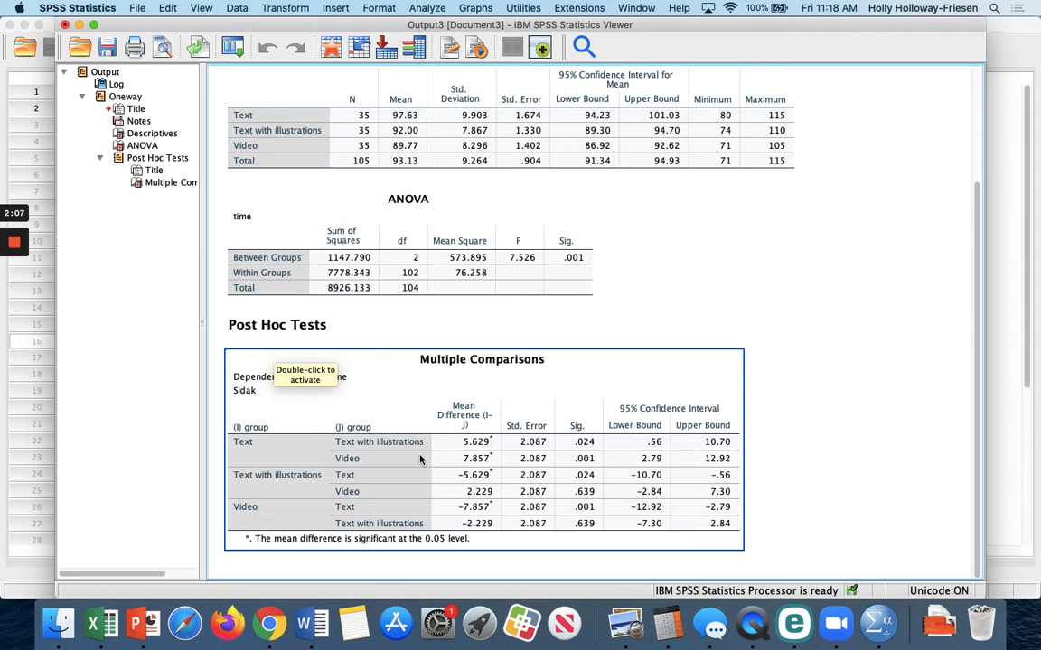
mouse_move(495, 430)
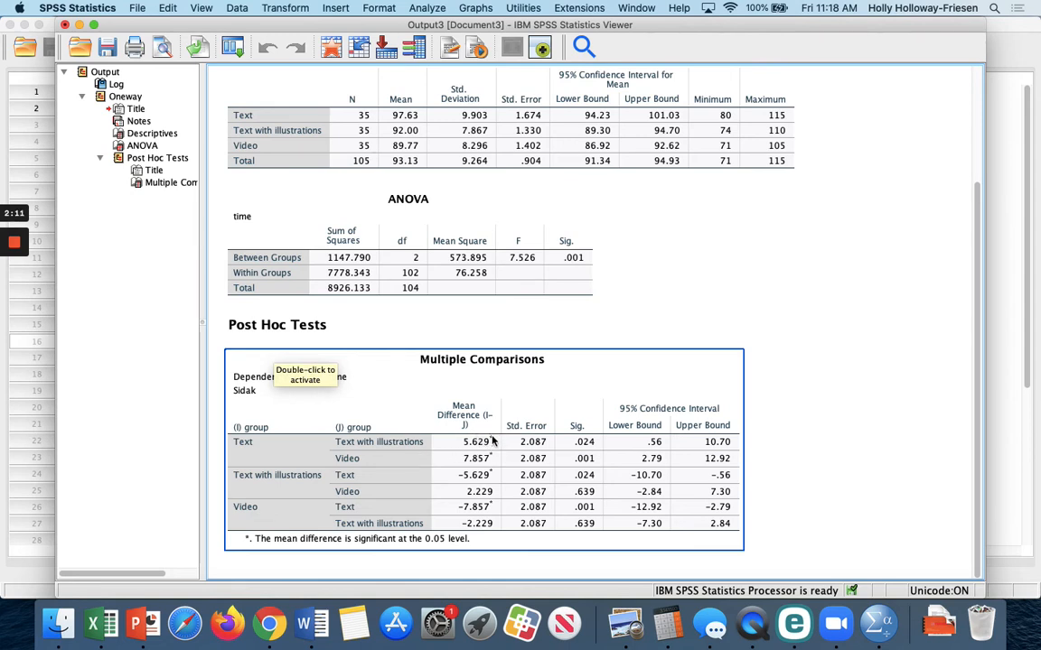
mouse_move(390, 455)
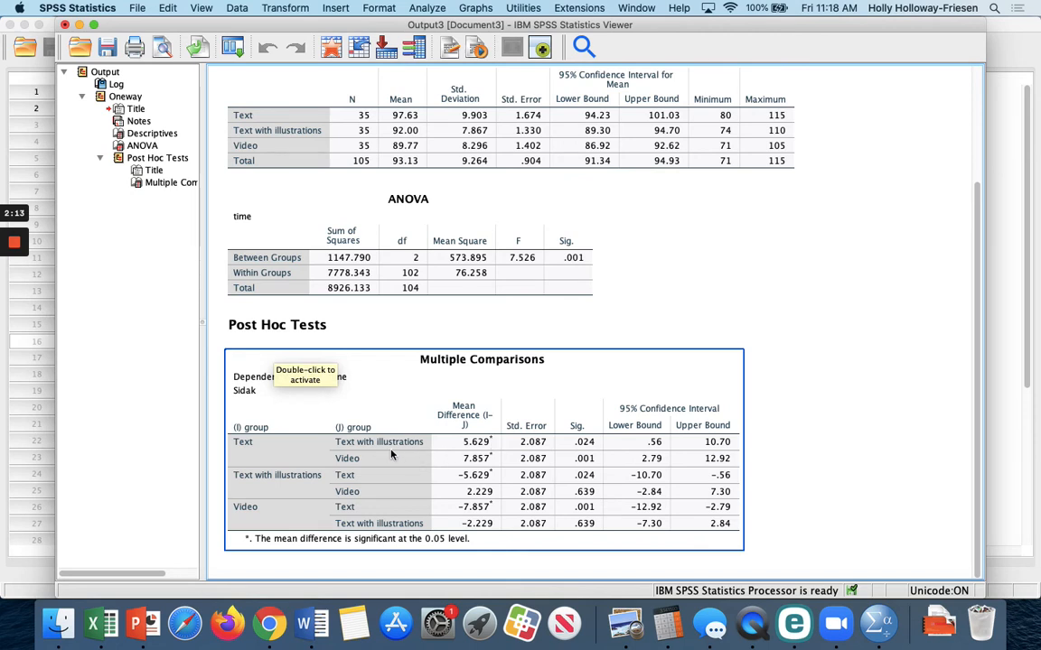
mouse_move(264, 449)
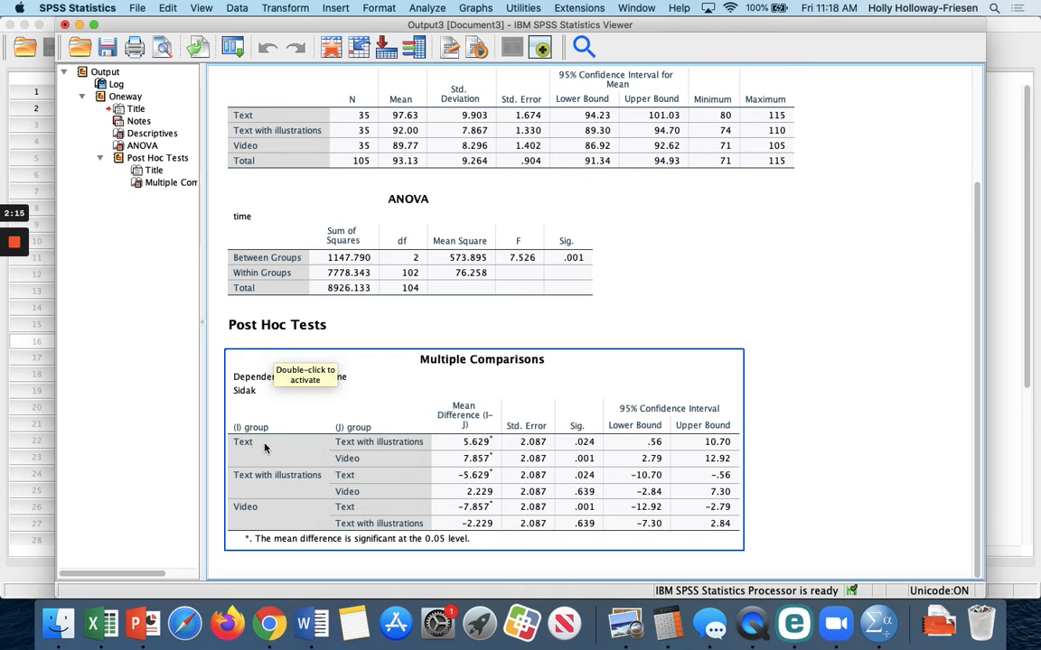
mouse_move(354, 450)
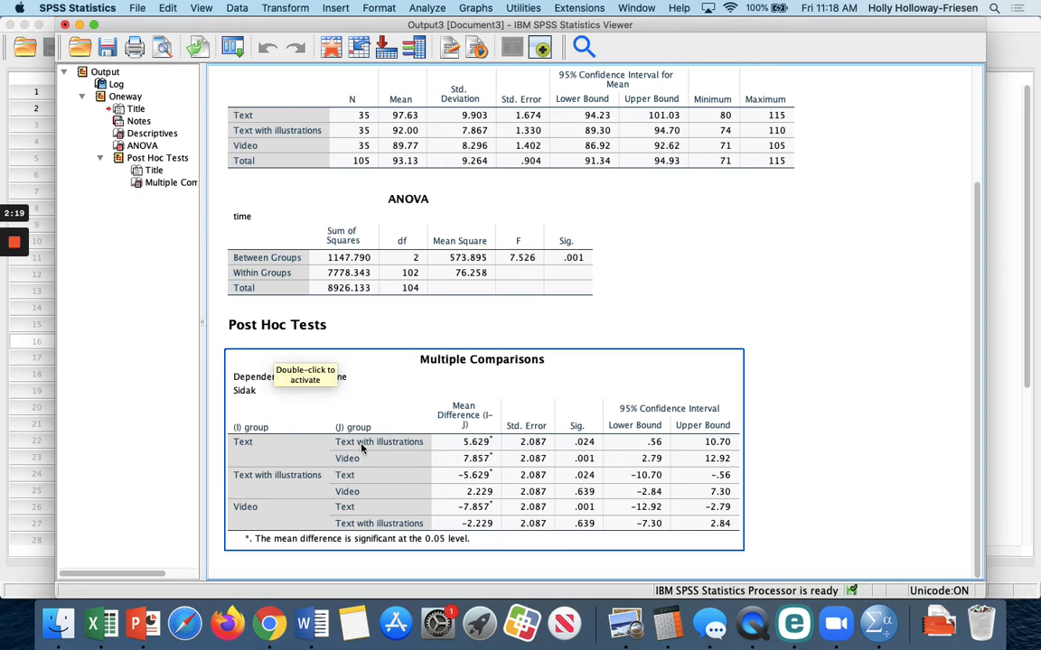
mouse_move(470, 444)
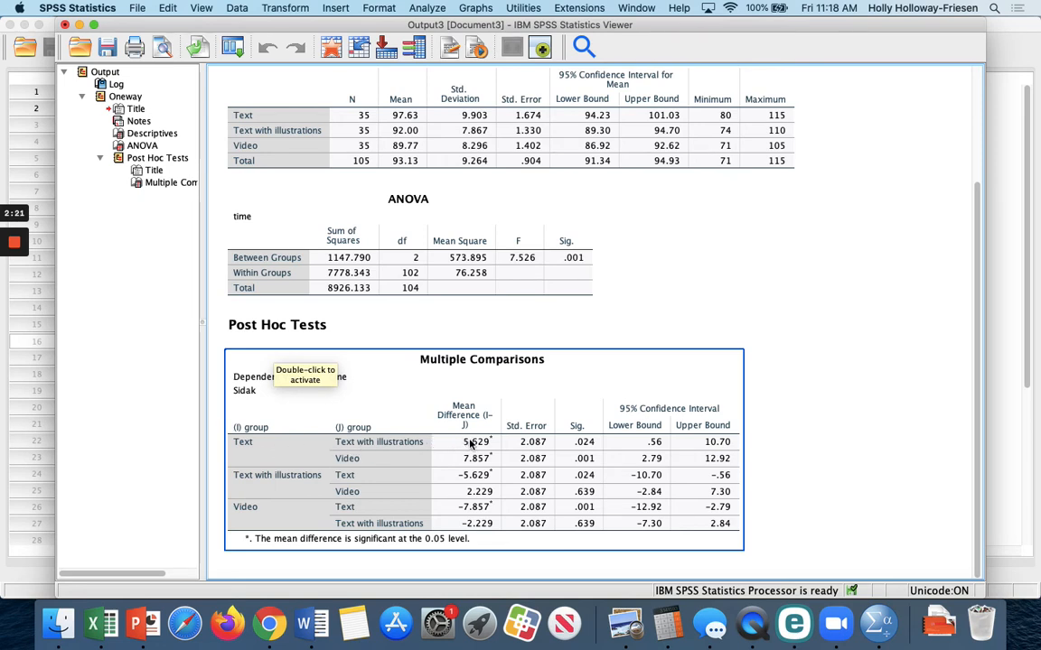
mouse_move(569, 444)
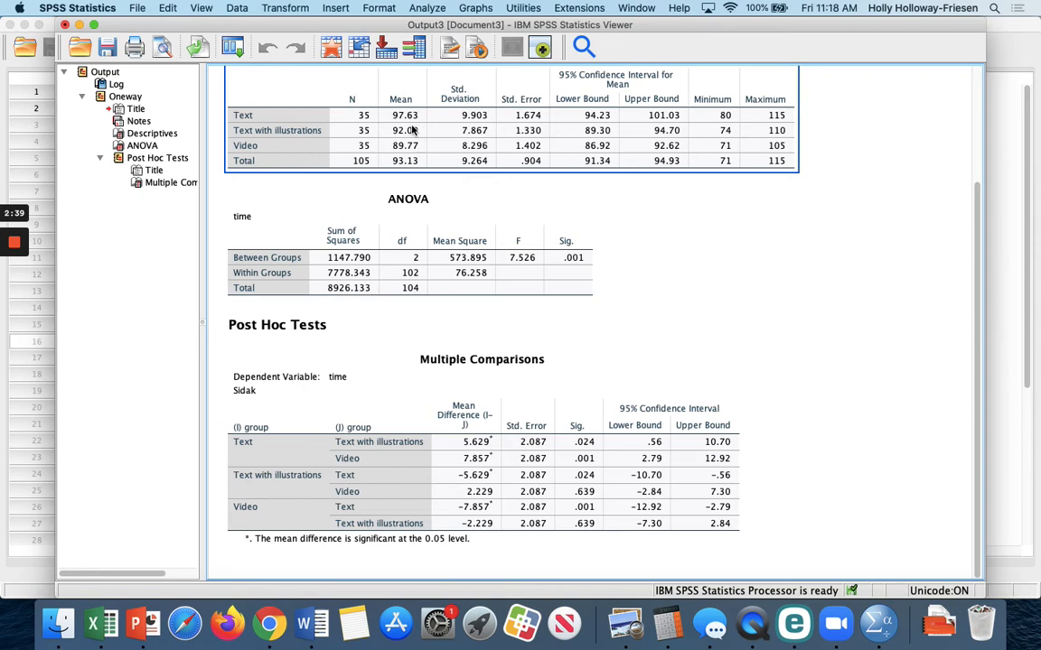
left_click(585, 449)
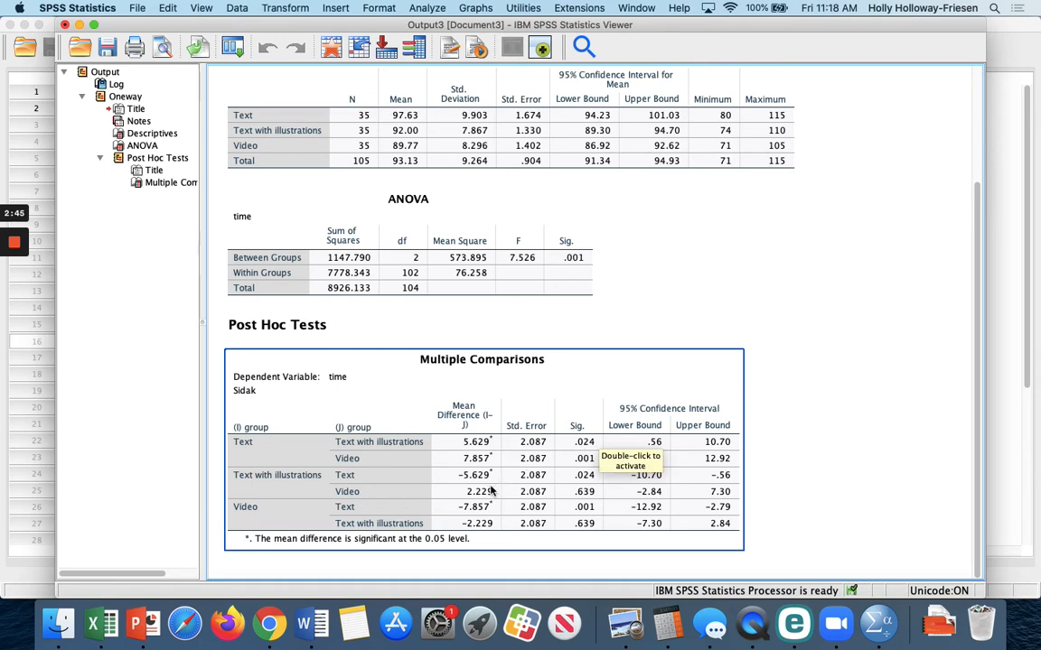
mouse_move(291, 484)
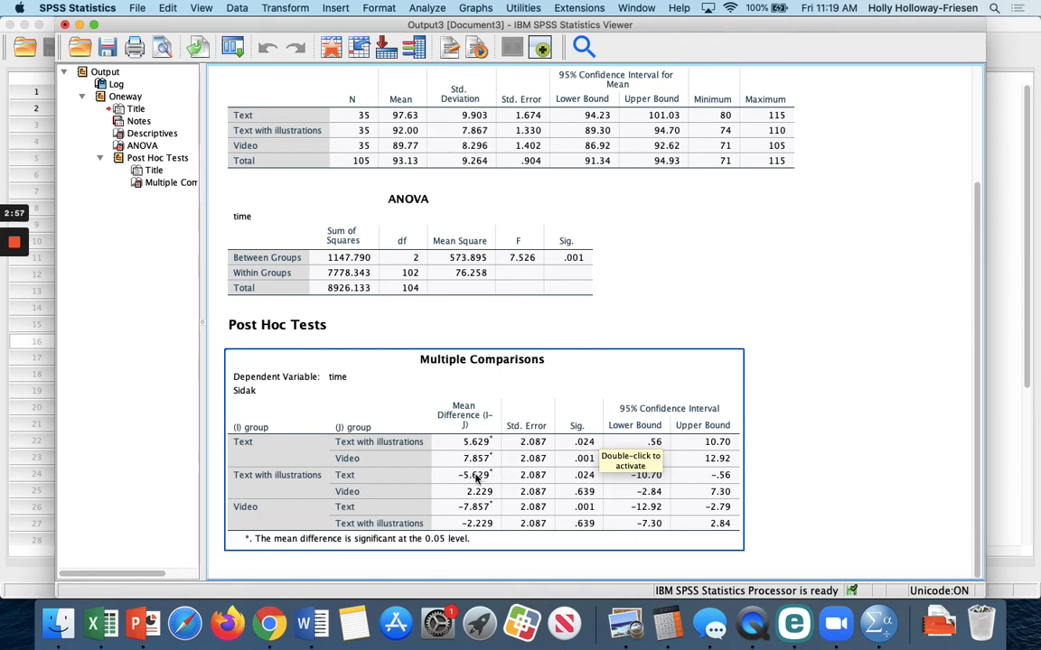
mouse_move(405, 480)
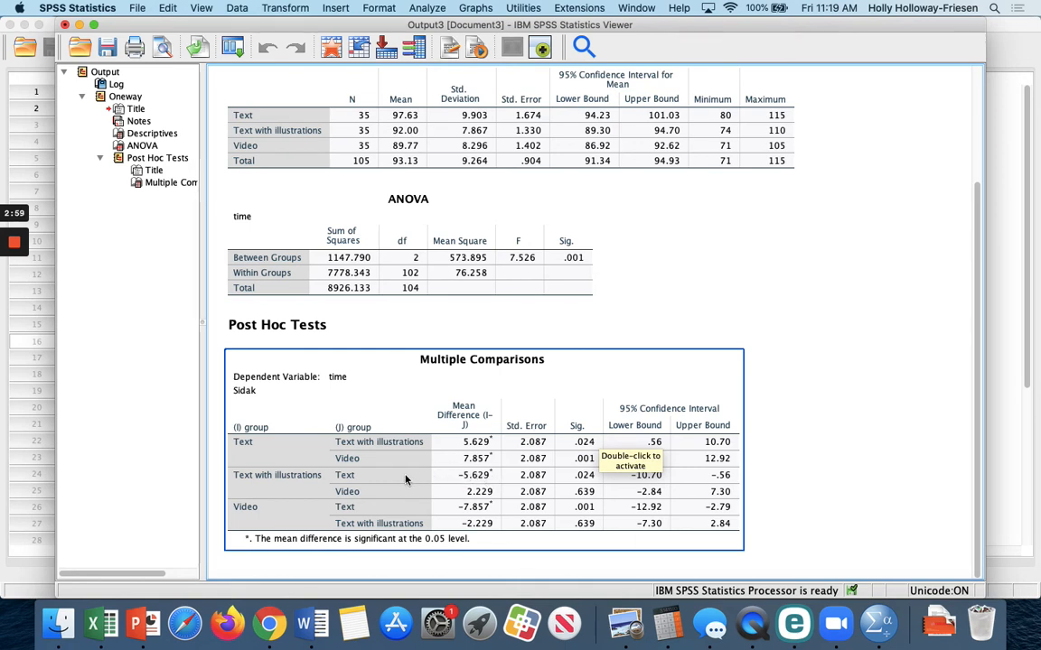
mouse_move(289, 455)
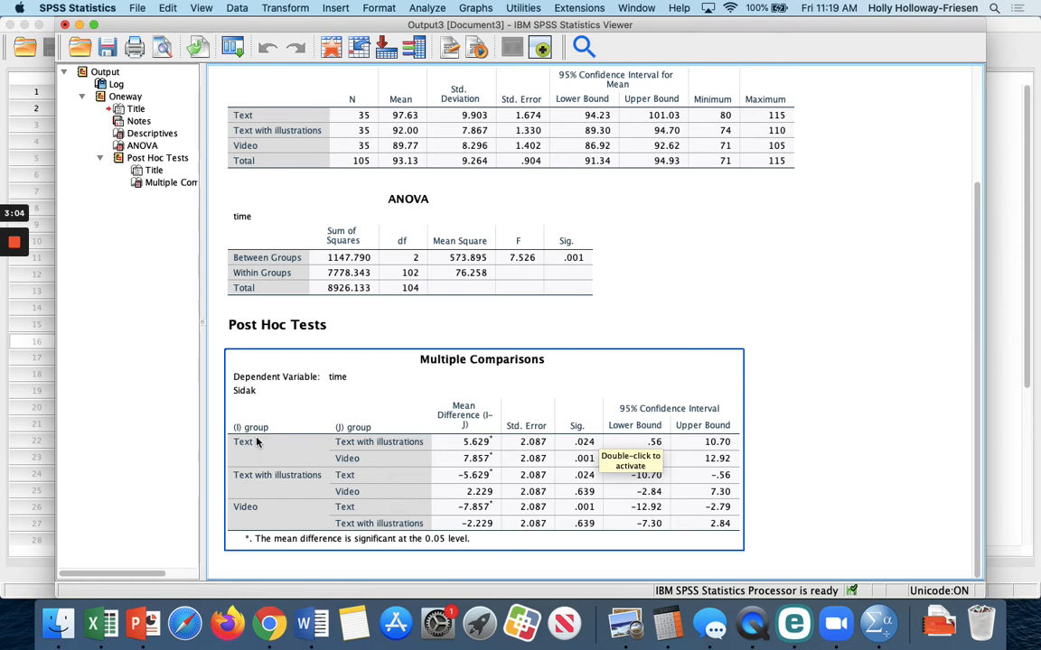
mouse_move(378, 463)
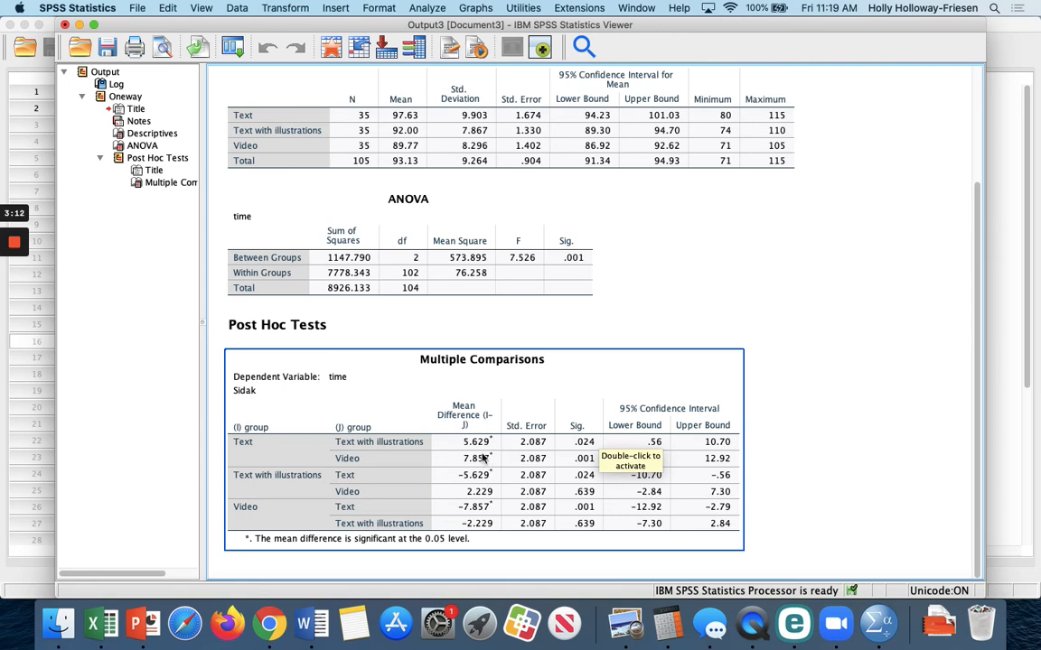
mouse_move(596, 469)
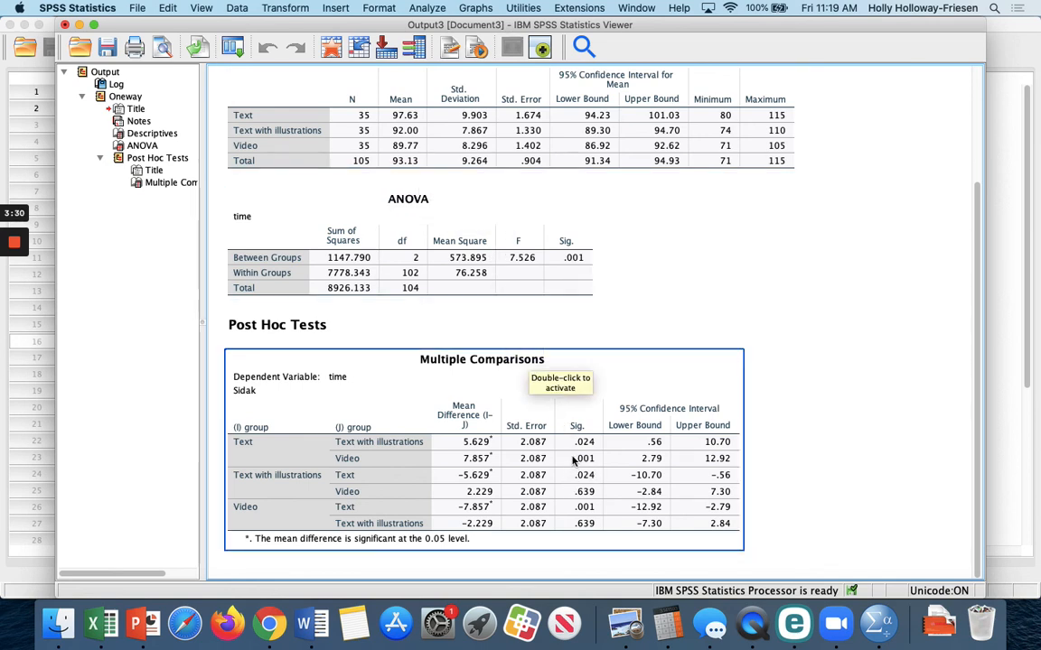
mouse_move(597, 463)
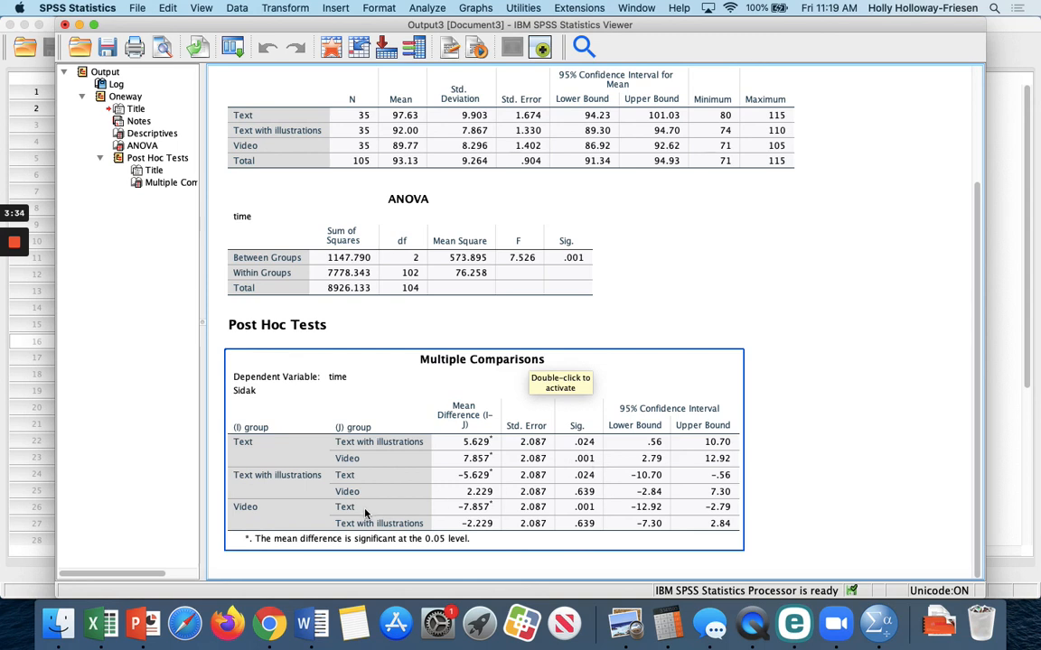
mouse_move(287, 477)
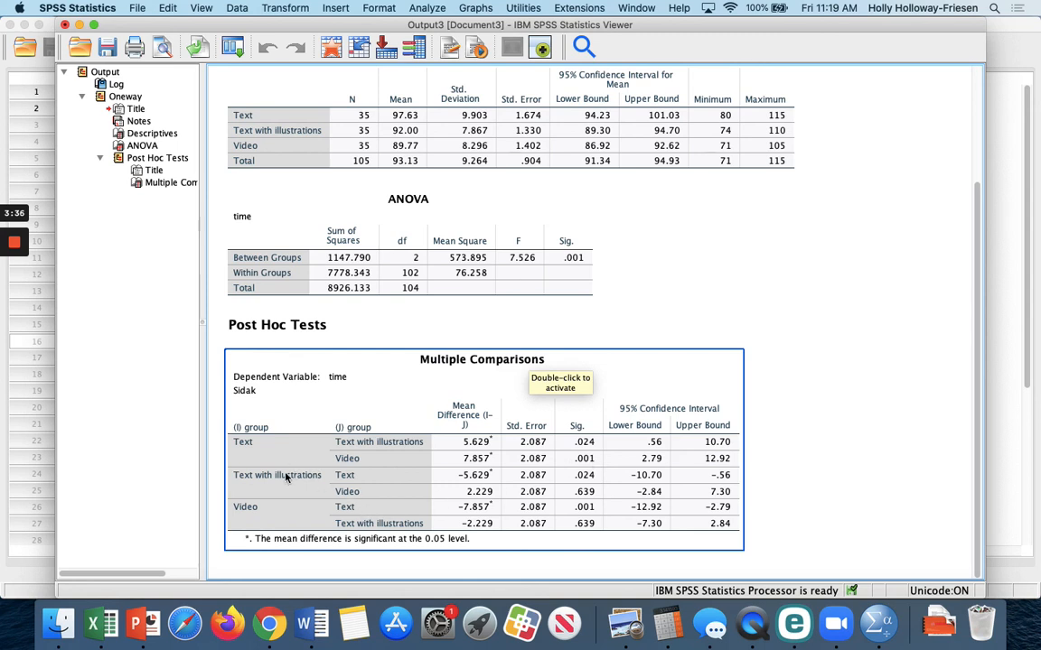
mouse_move(349, 495)
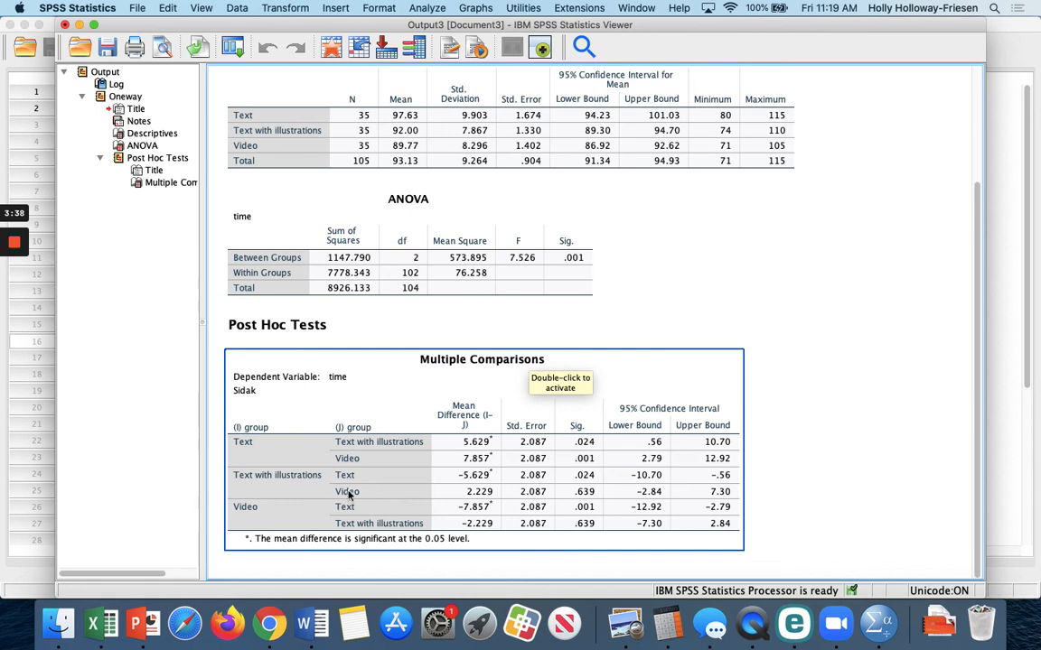
mouse_move(462, 498)
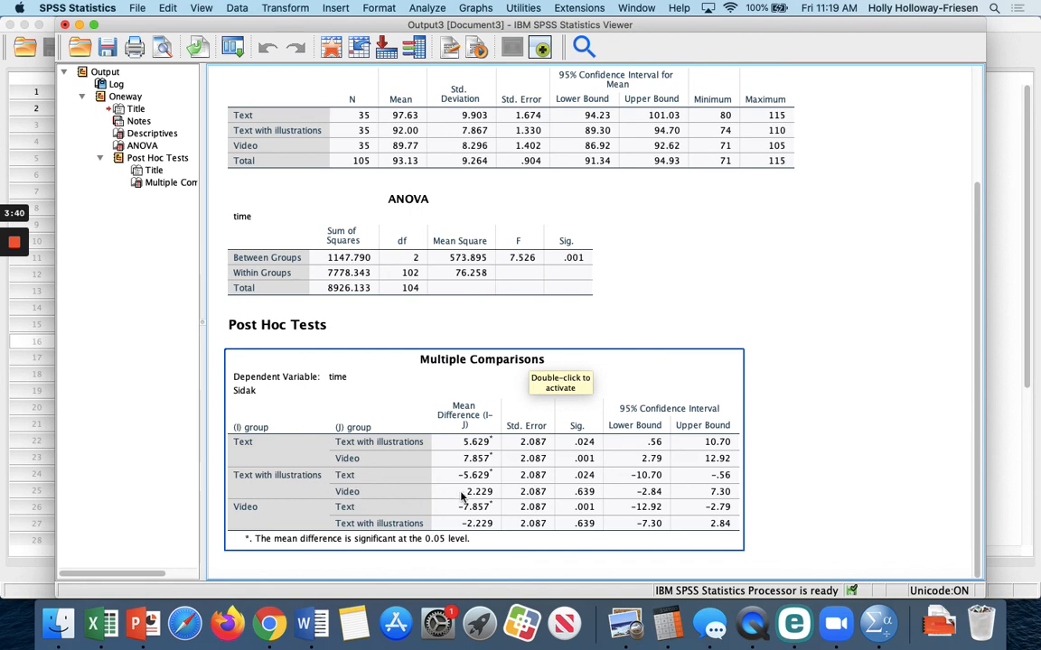
mouse_move(499, 491)
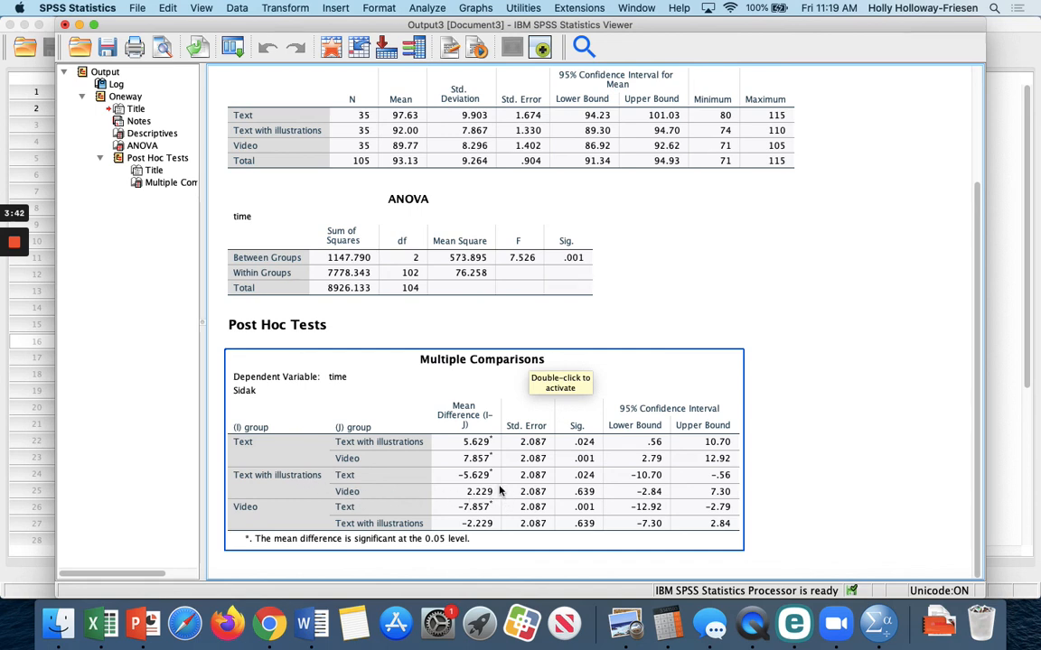
mouse_move(605, 502)
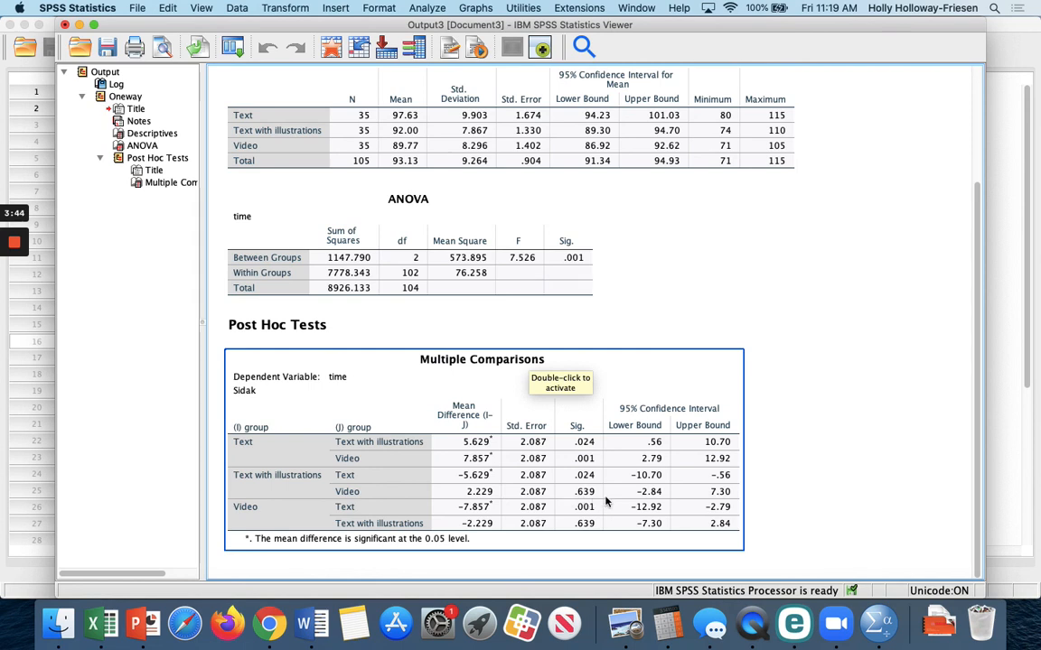
mouse_move(596, 502)
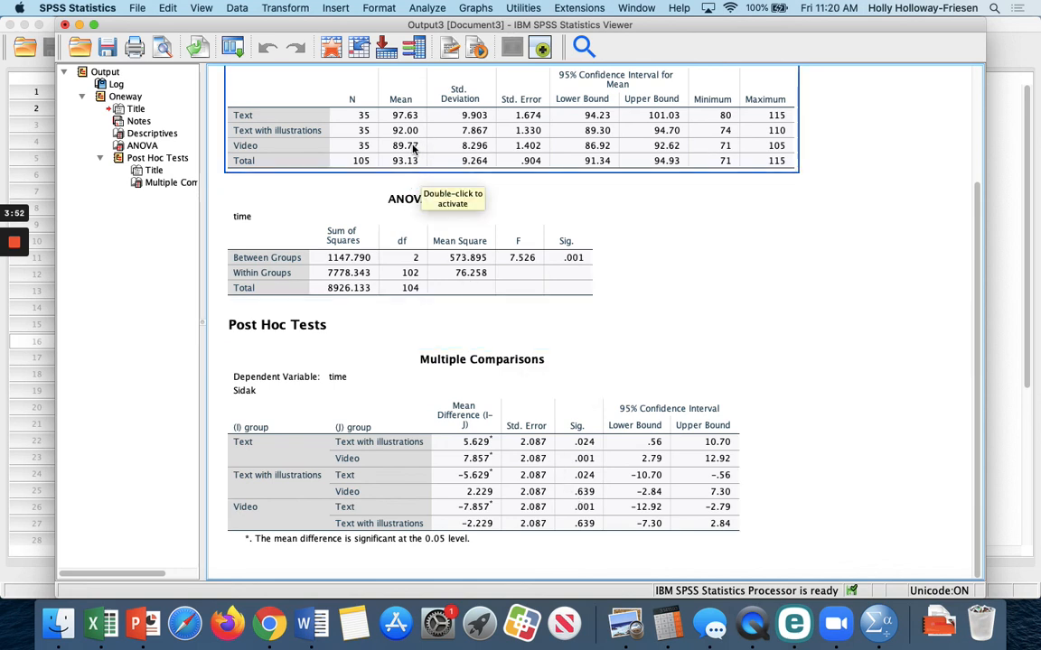
mouse_move(423, 154)
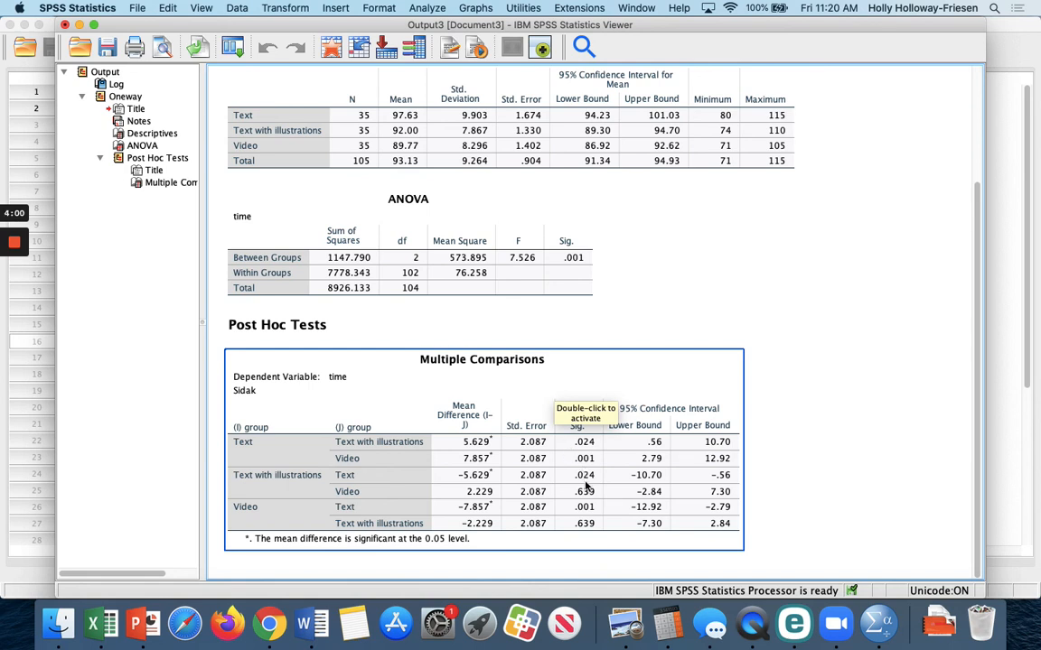
mouse_move(603, 505)
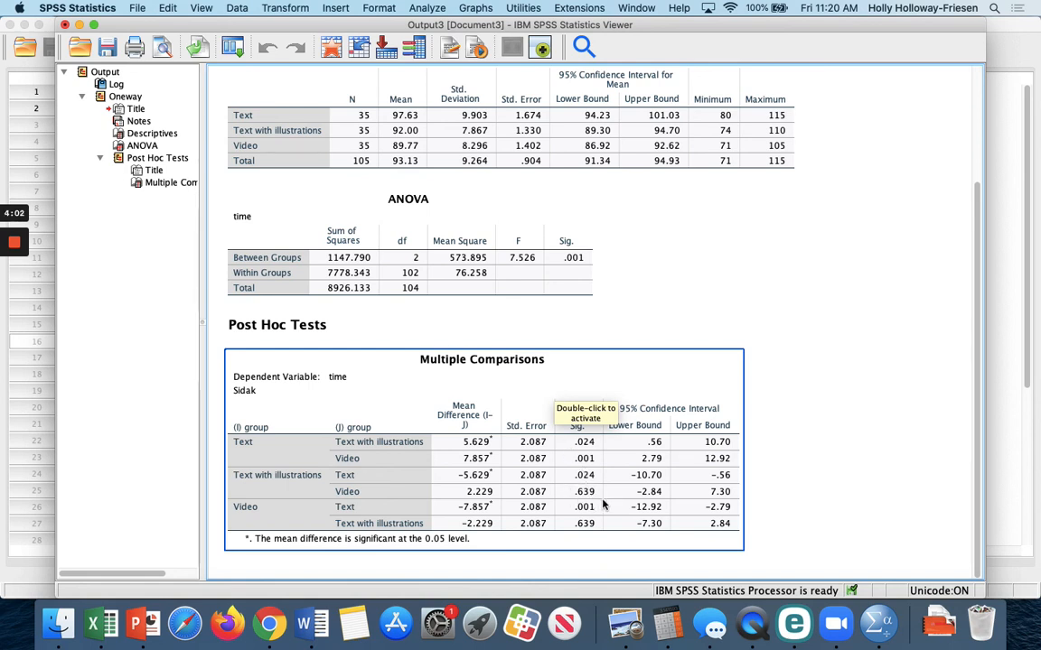
mouse_move(598, 492)
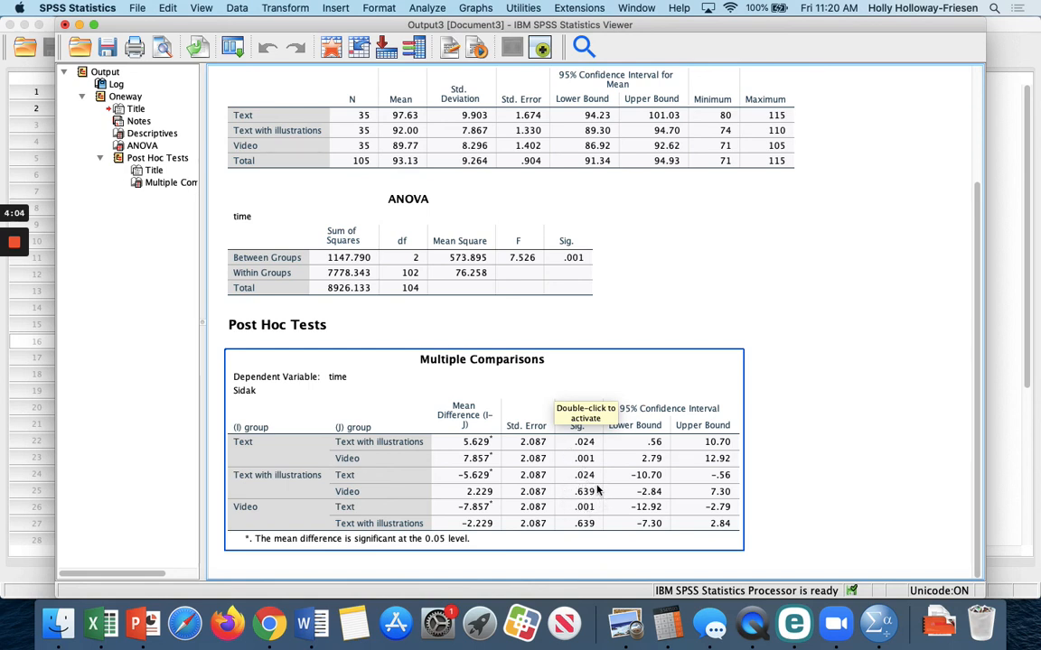